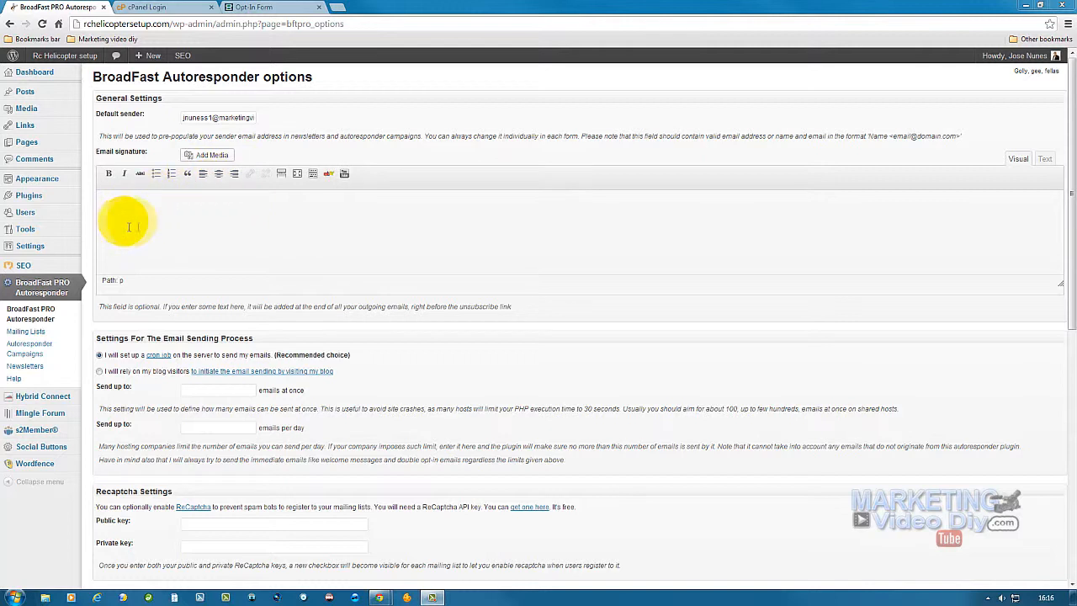
{"action": "mouse_move", "coordinate": [295, 246]}
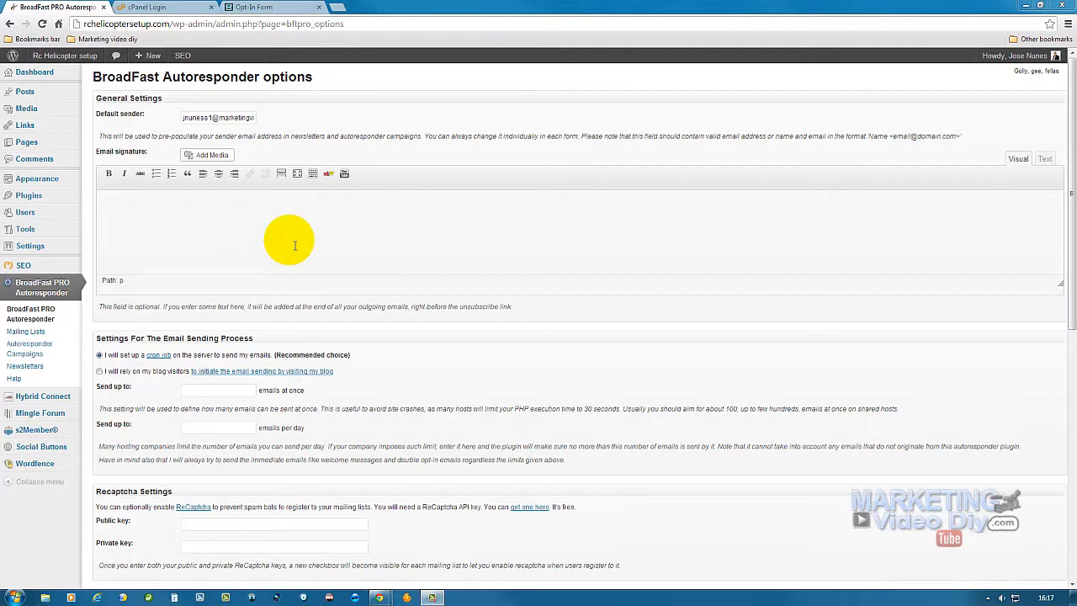
{"action": "mouse_move", "coordinate": [199, 264]}
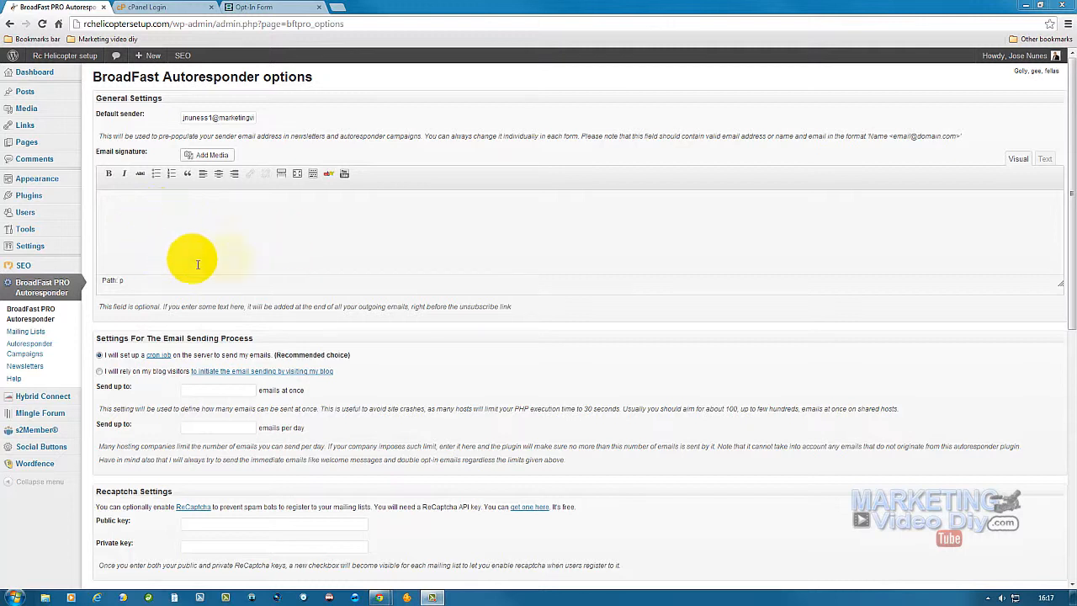
{"action": "mouse_move", "coordinate": [408, 235]}
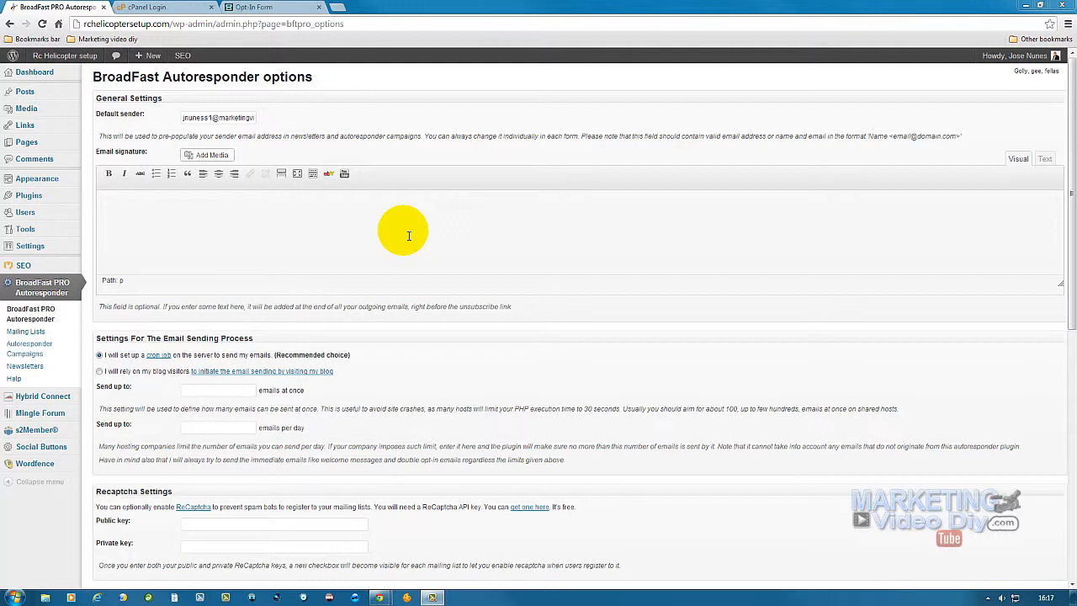
{"action": "mouse_move", "coordinate": [201, 227]}
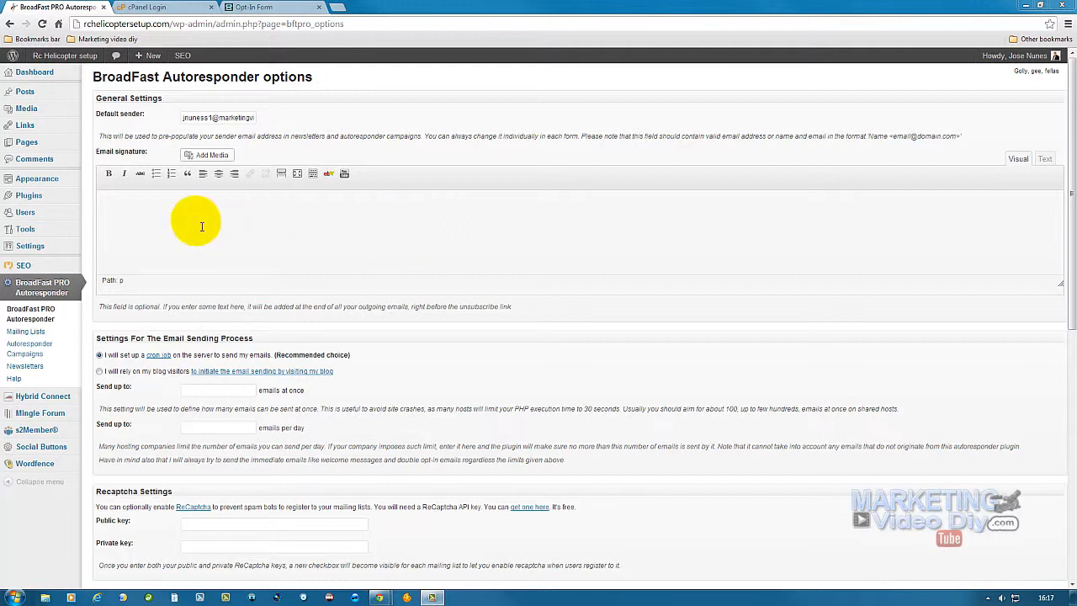
{"action": "mouse_move", "coordinate": [172, 212]}
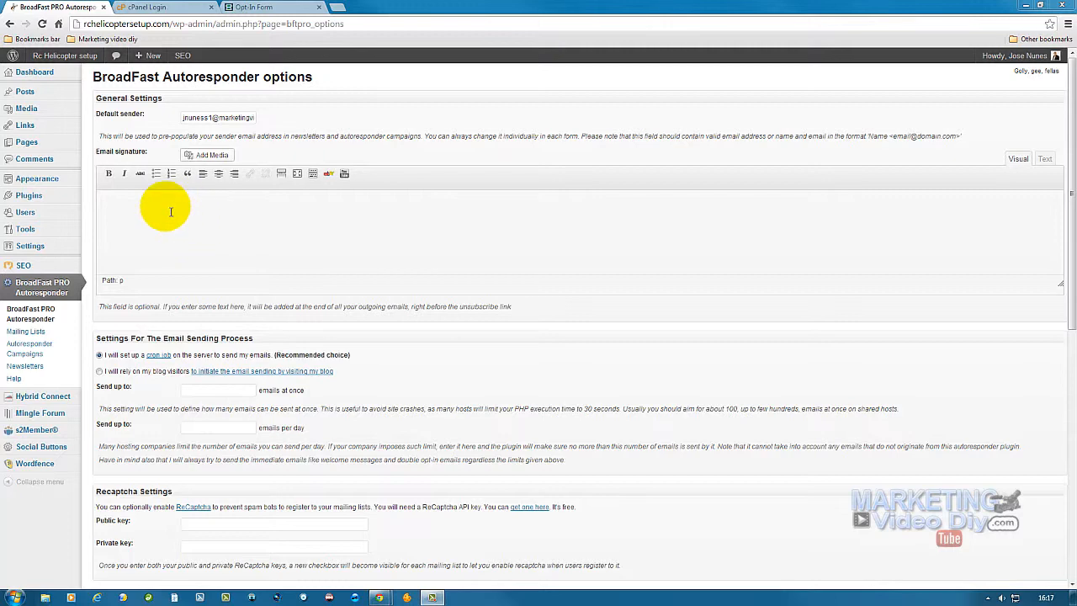
{"action": "mouse_move", "coordinate": [254, 219]}
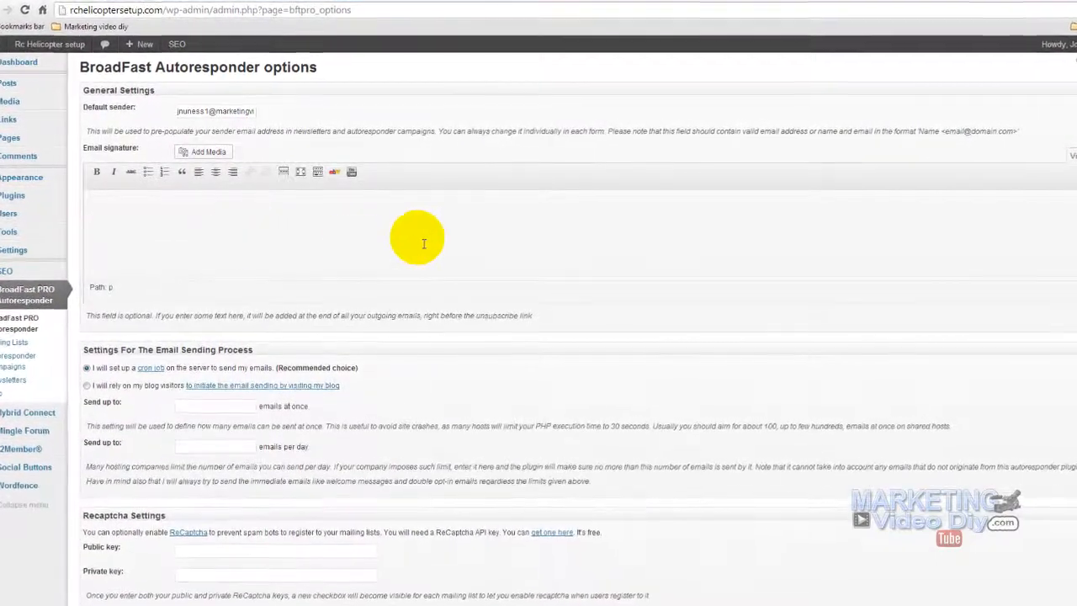
Review the BroadFast options, briefly checking the media library for the email signature without inserting anything
{"action": "scroll", "scroll_direction": "down", "scroll_amount": 3}
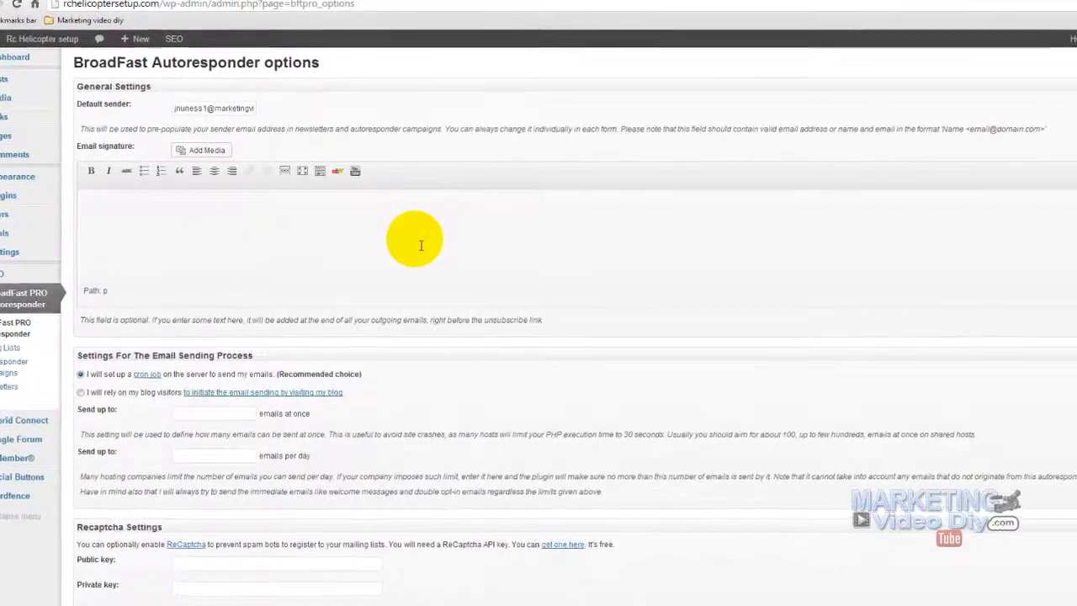
{"action": "scroll", "scroll_direction": "down", "scroll_amount": 3}
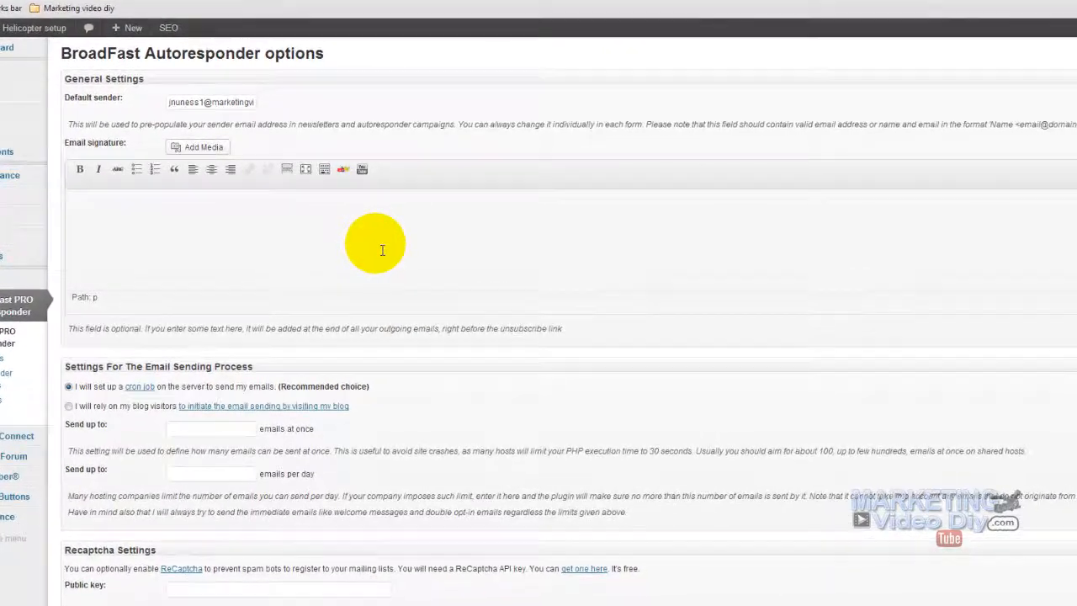
{"action": "scroll", "scroll_direction": "down", "scroll_amount": 3}
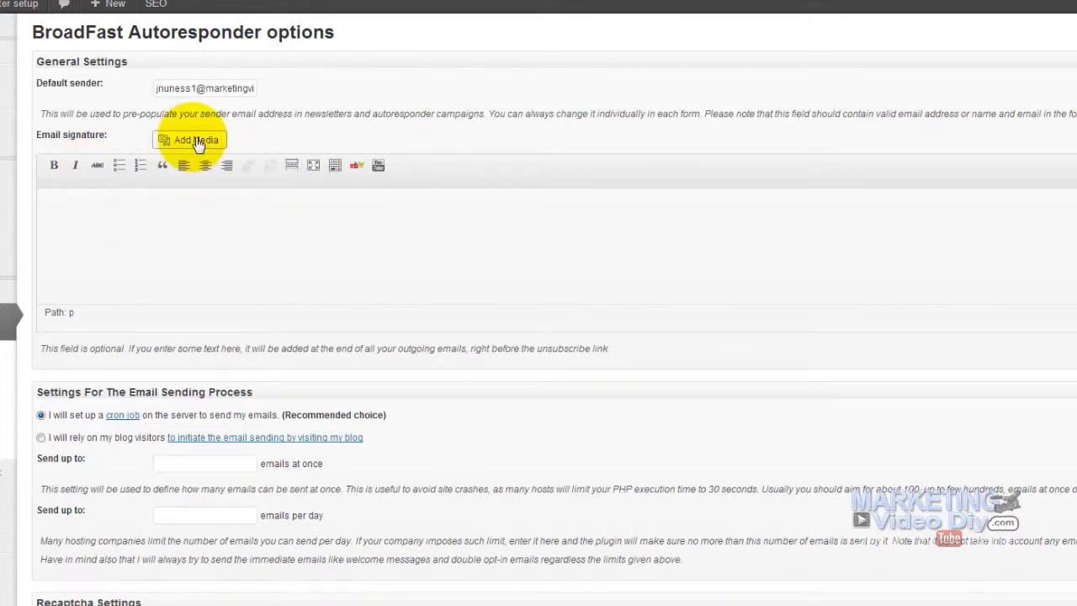
{"action": "left_click", "coordinate": [188, 140]}
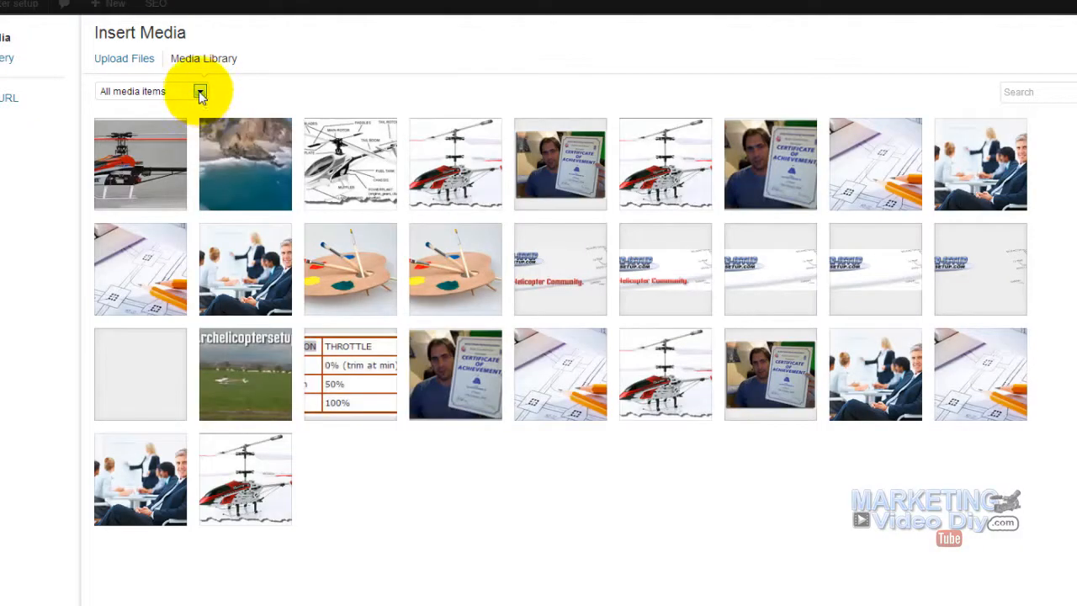
{"action": "left_click", "coordinate": [200, 90]}
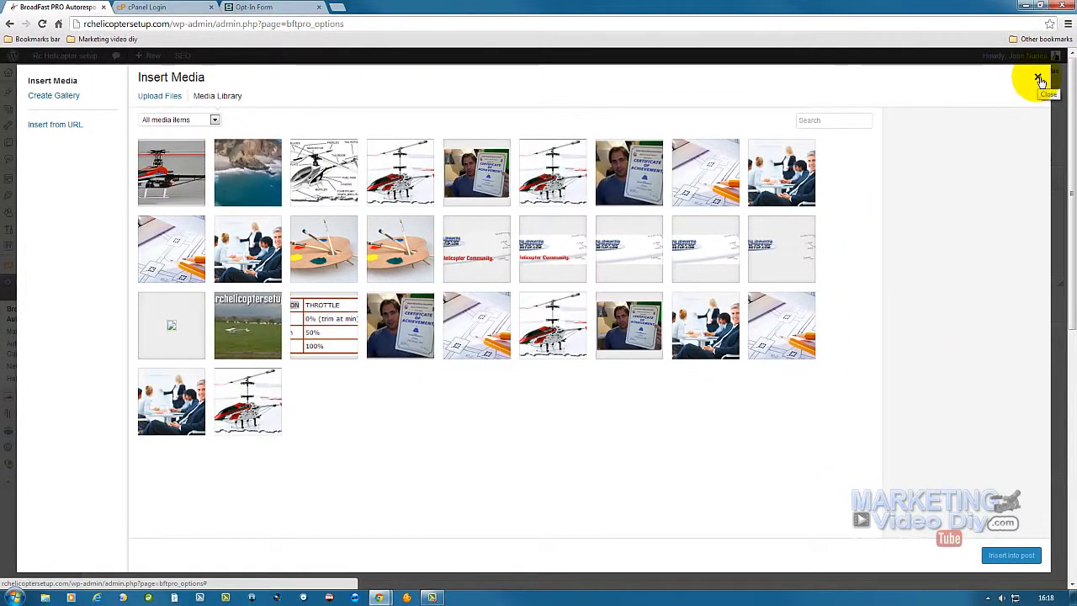
{"action": "left_click", "coordinate": [1040, 79]}
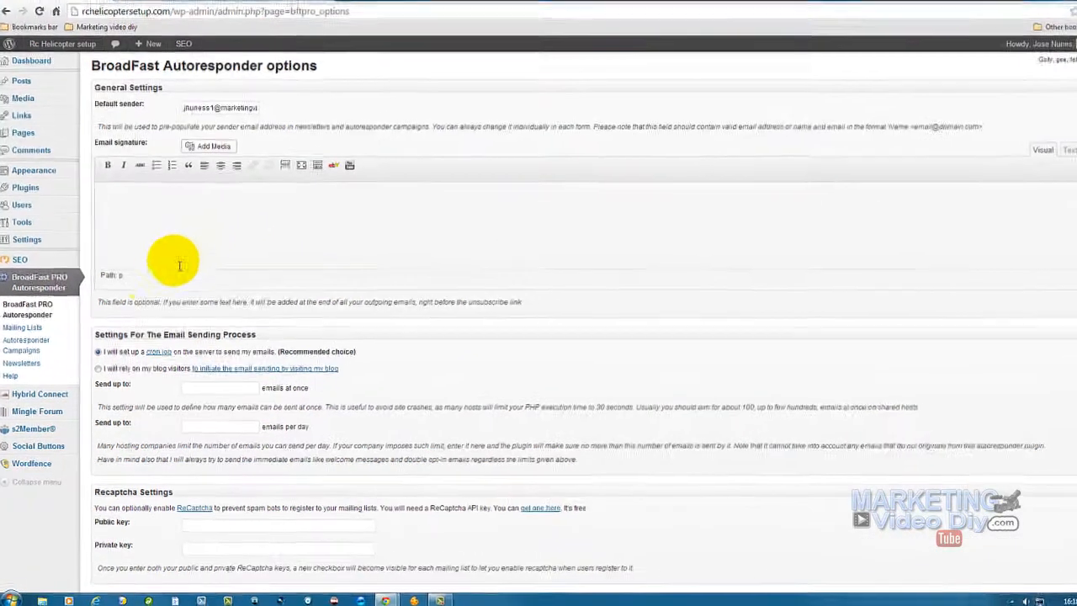
Reach the email sending process settings with the cron job option and its explanation in view
{"action": "scroll", "scroll_direction": "down", "scroll_amount": 3}
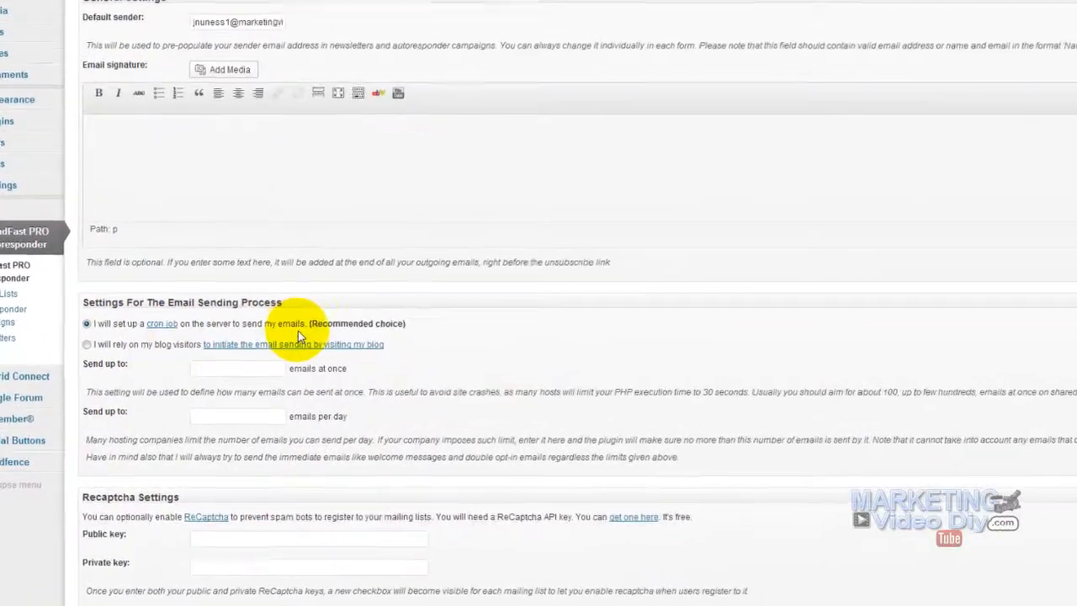
{"action": "scroll", "scroll_direction": "down", "scroll_amount": 3}
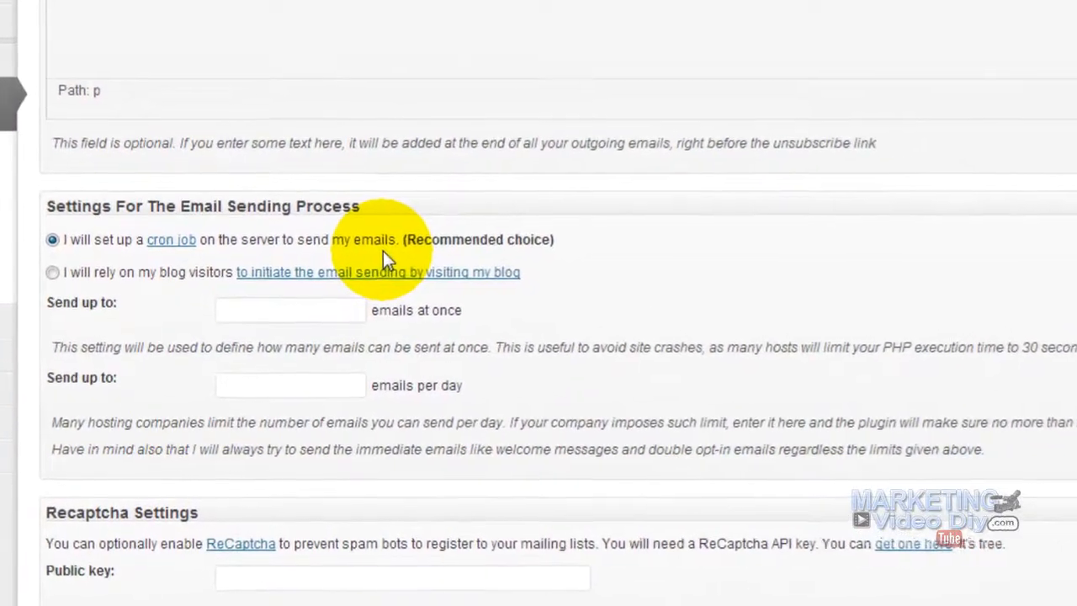
{"action": "scroll", "scroll_direction": "down", "scroll_amount": 3}
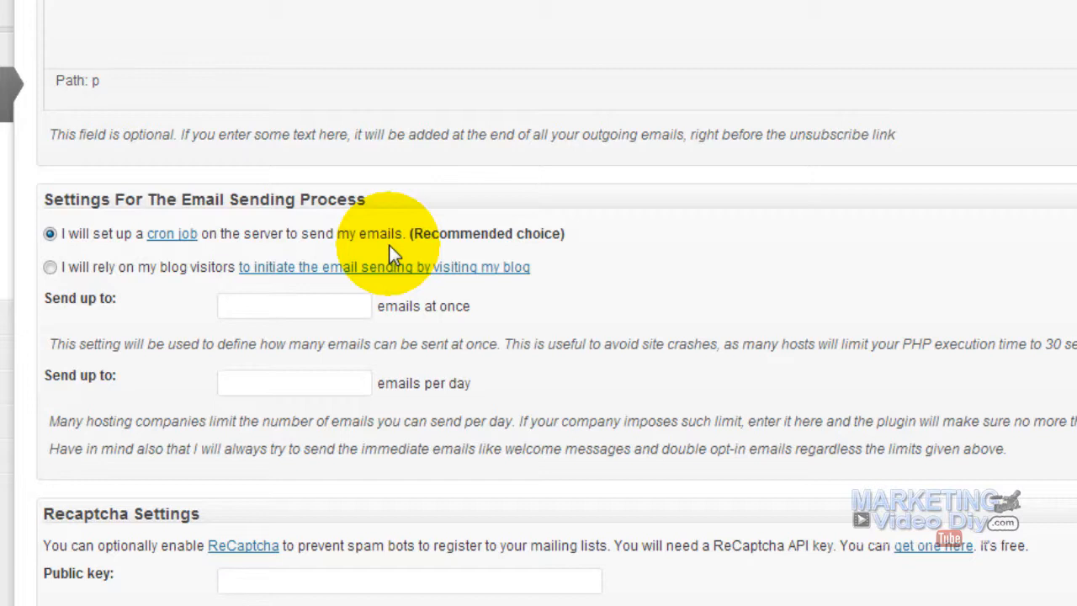
{"action": "mouse_move", "coordinate": [356, 261]}
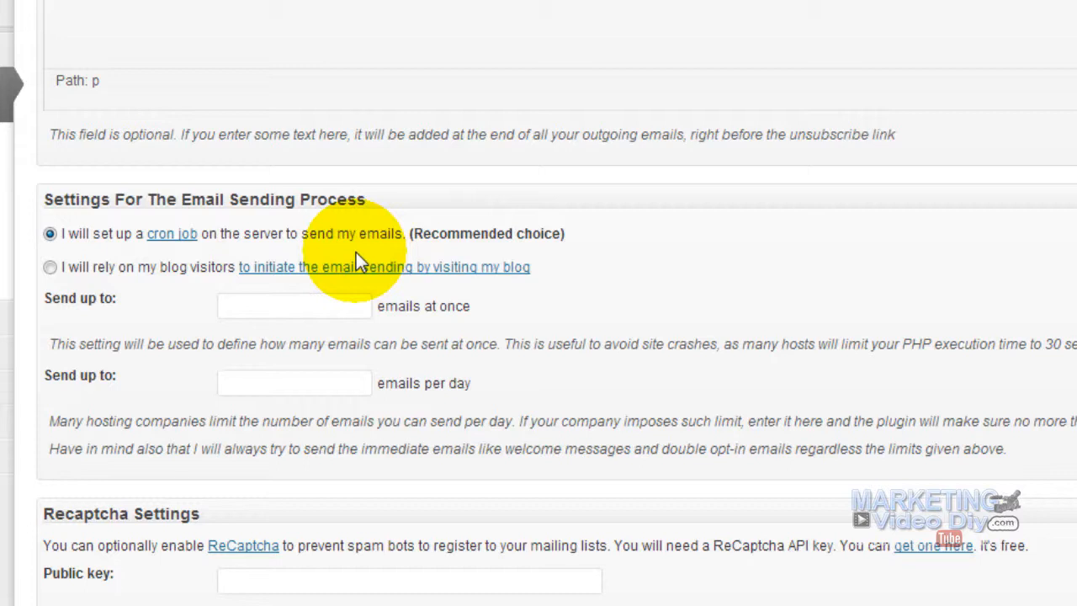
{"action": "mouse_move", "coordinate": [295, 259]}
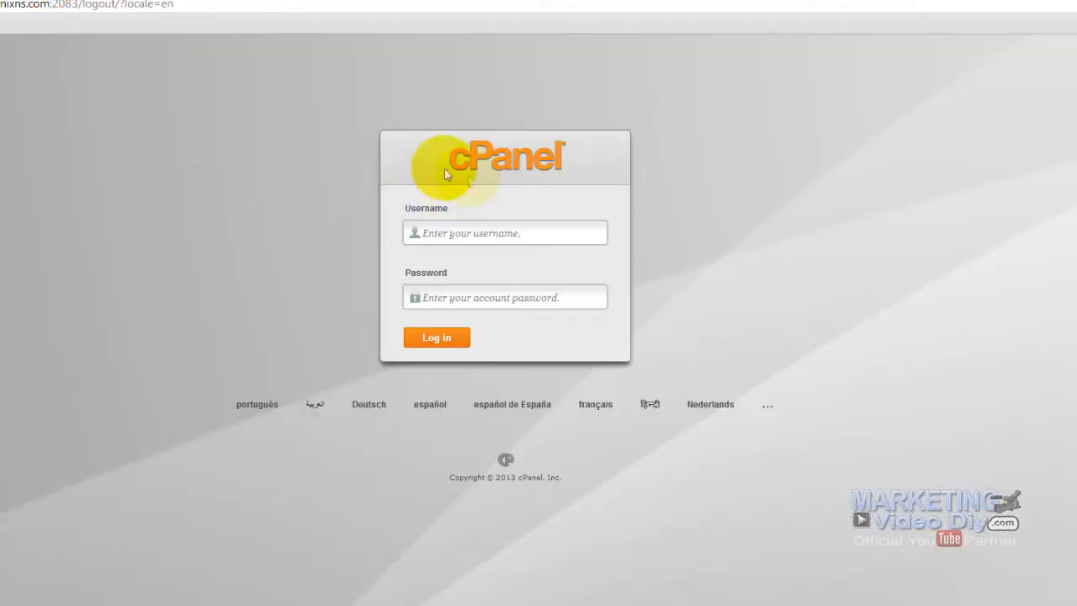
{"action": "mouse_move", "coordinate": [419, 233]}
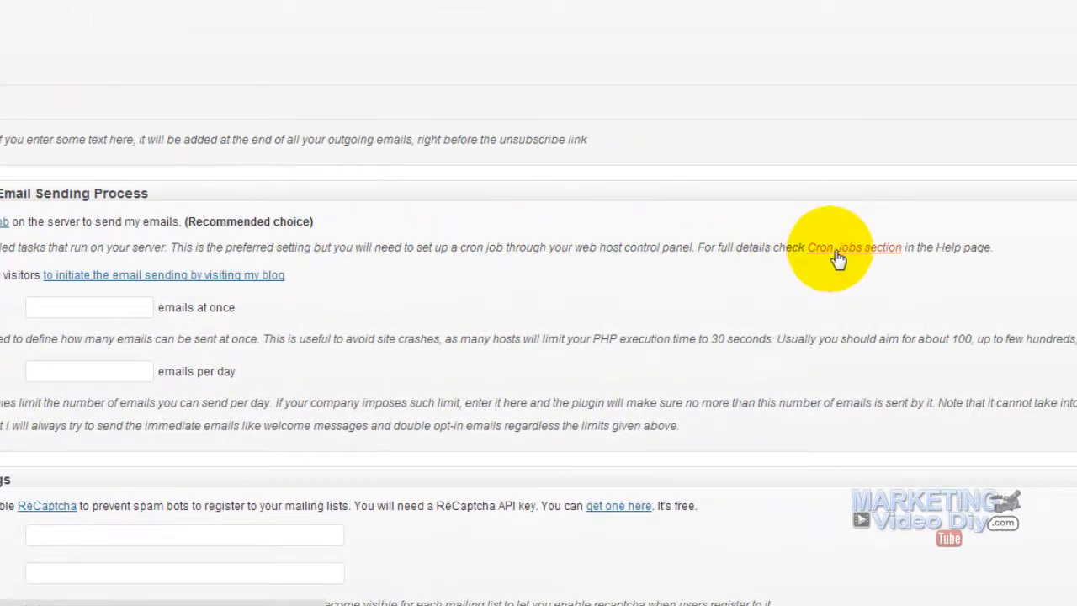
Bring up the Cron Jobs help section and its quick and easy cPanel cron job guide
{"action": "right_click", "coordinate": [831, 249]}
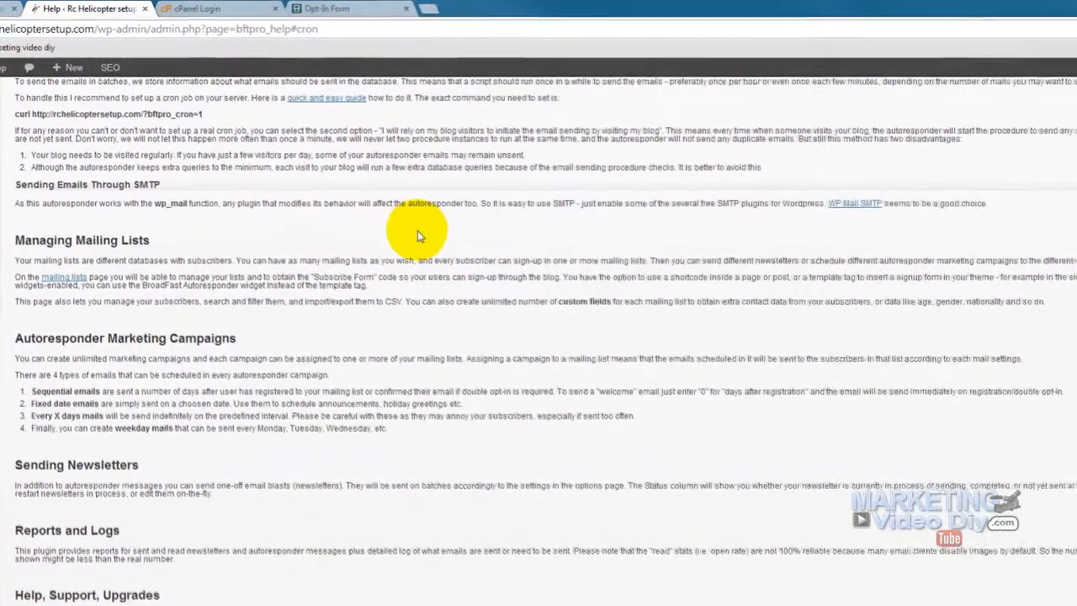
{"action": "scroll", "scroll_direction": "down", "scroll_amount": 3}
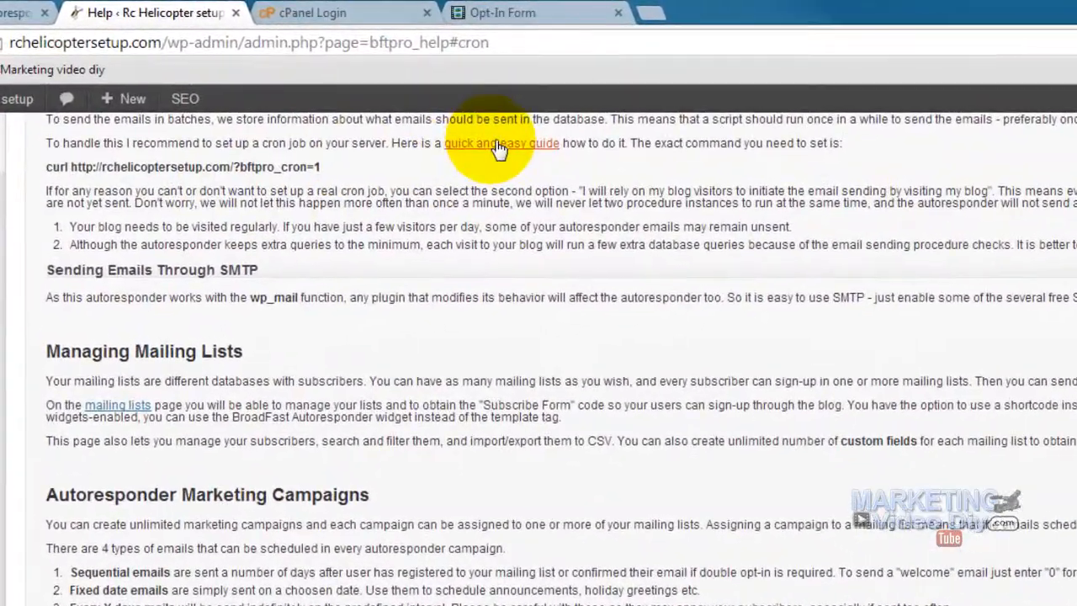
{"action": "left_click", "coordinate": [501, 141]}
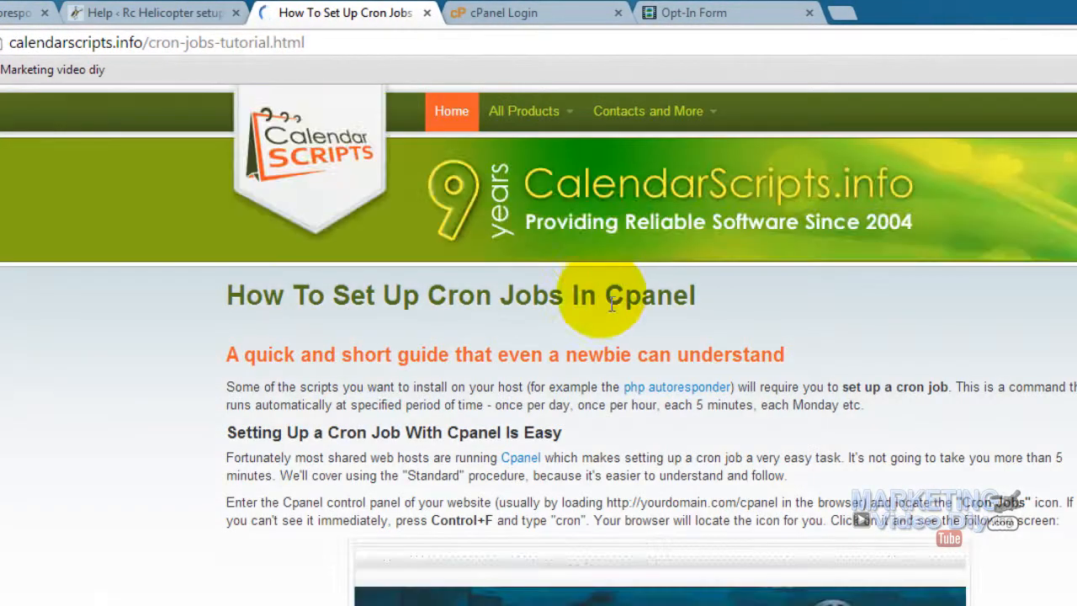
Highlight the example command php -q /home/pimteam/public_html/sender.php > /dev/null
{"action": "scroll", "scroll_direction": "down", "scroll_amount": 3}
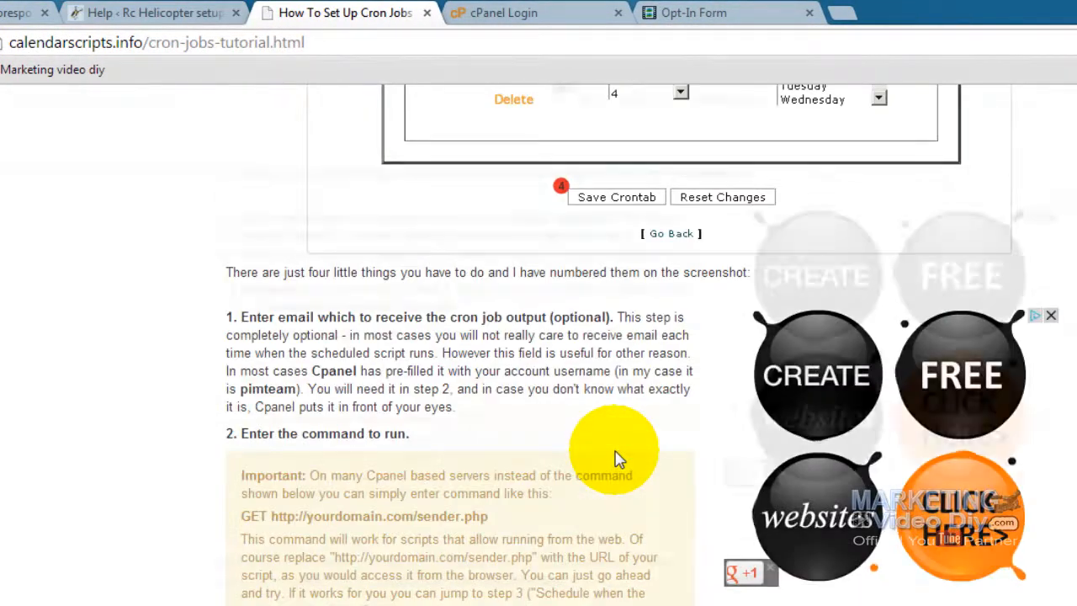
{"action": "scroll", "scroll_direction": "down", "scroll_amount": 3}
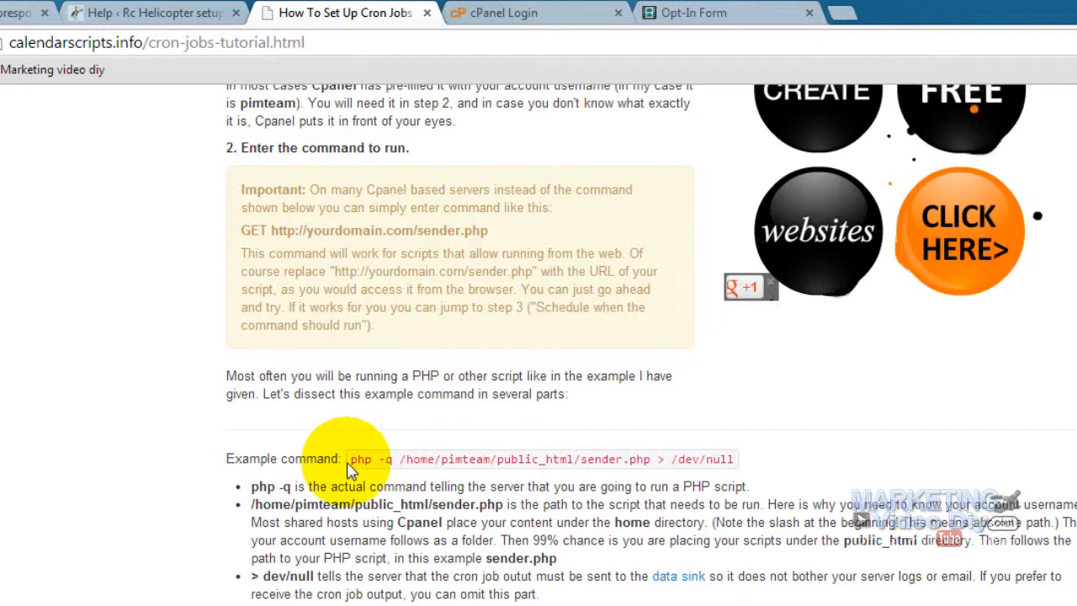
{"action": "left_click_drag", "start_coordinate": [350, 458], "coordinate": [626, 486]}
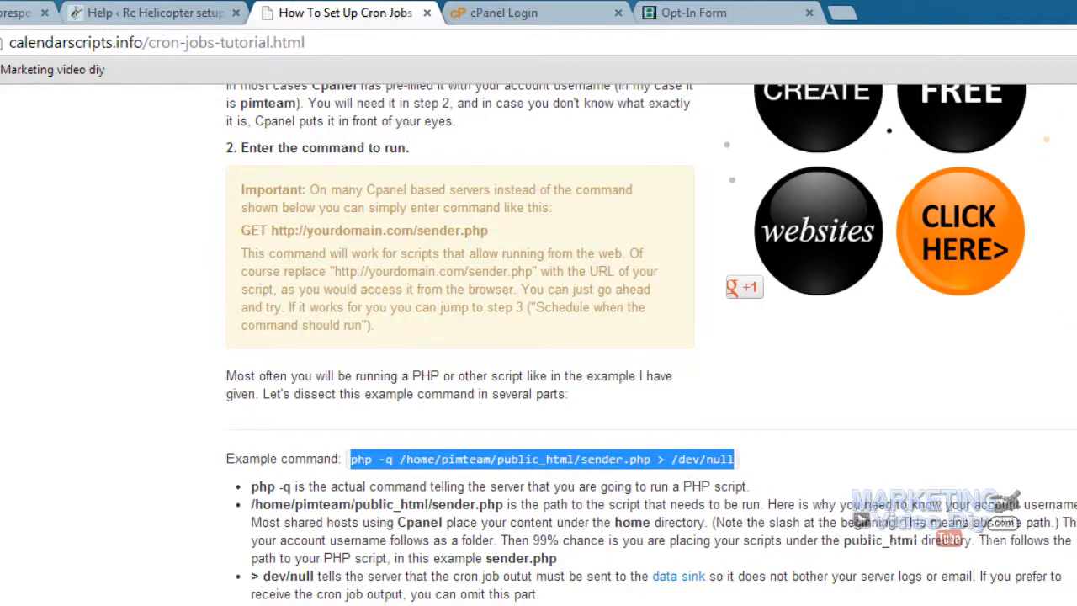
Paste the example cron command into a blank Notepad note and replace the username part with 'xx'
{"action": "left_click", "coordinate": [17, 602]}
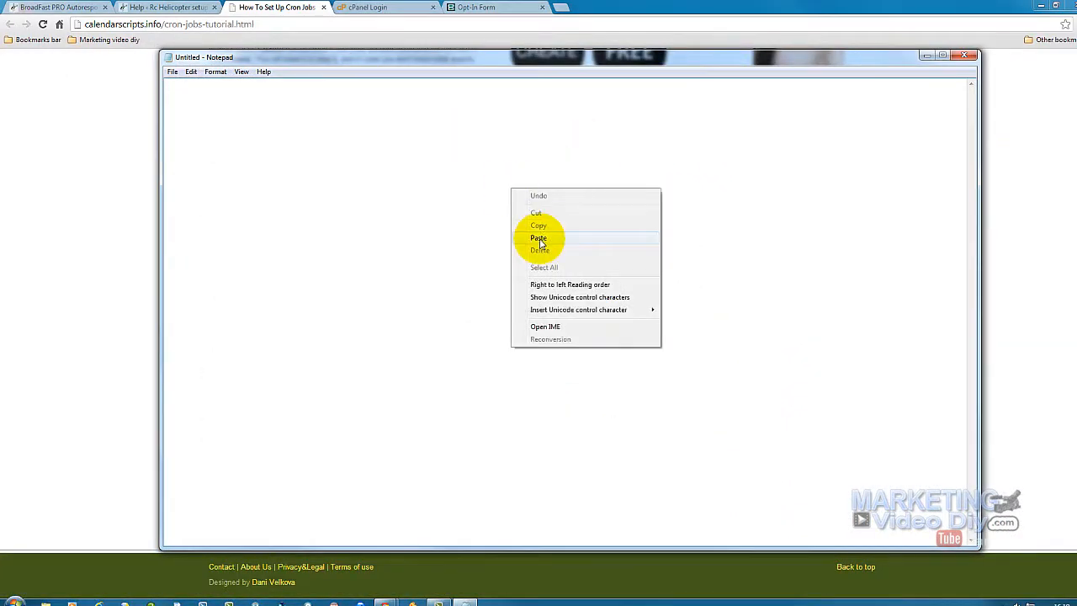
{"action": "left_click", "coordinate": [538, 239]}
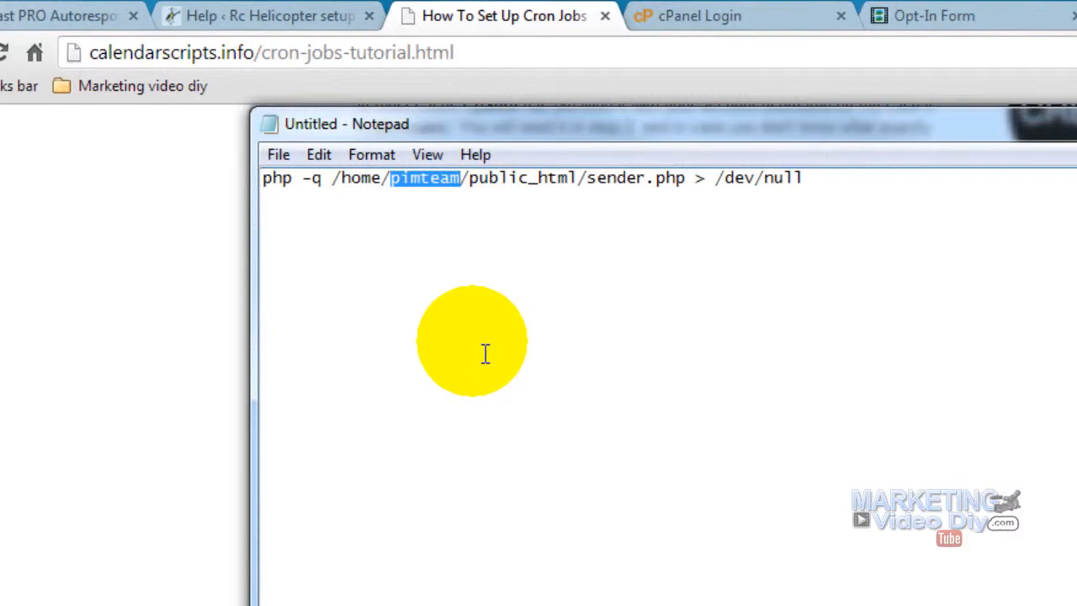
{"action": "type", "text": "xx"}
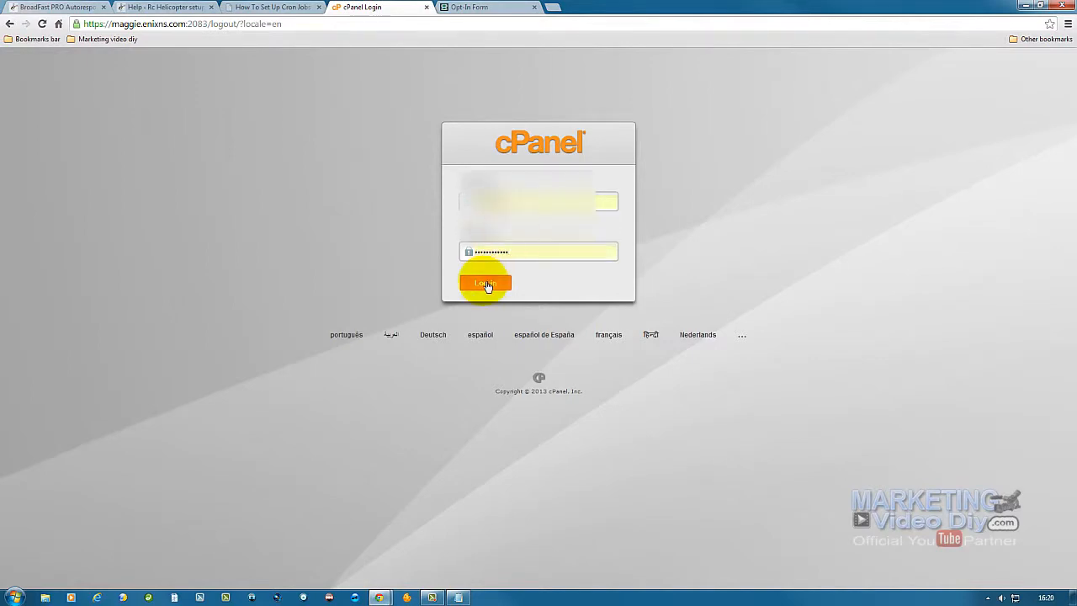
Log in to cPanel and reach the Cron Jobs page, ready to enter the cron notification email
{"action": "left_click", "coordinate": [484, 282]}
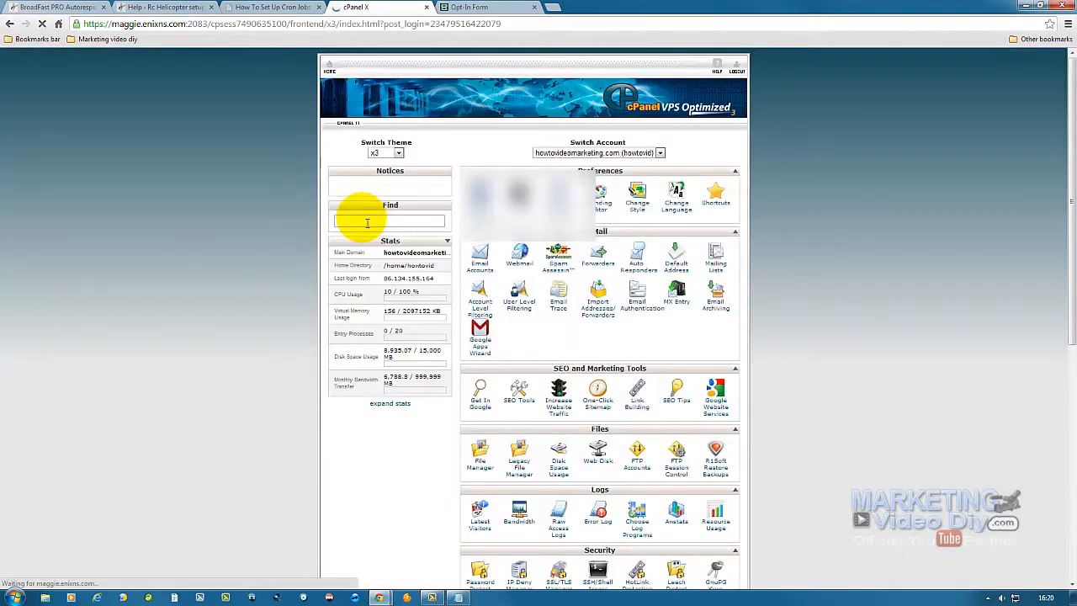
{"action": "scroll", "scroll_direction": "down", "scroll_amount": 3}
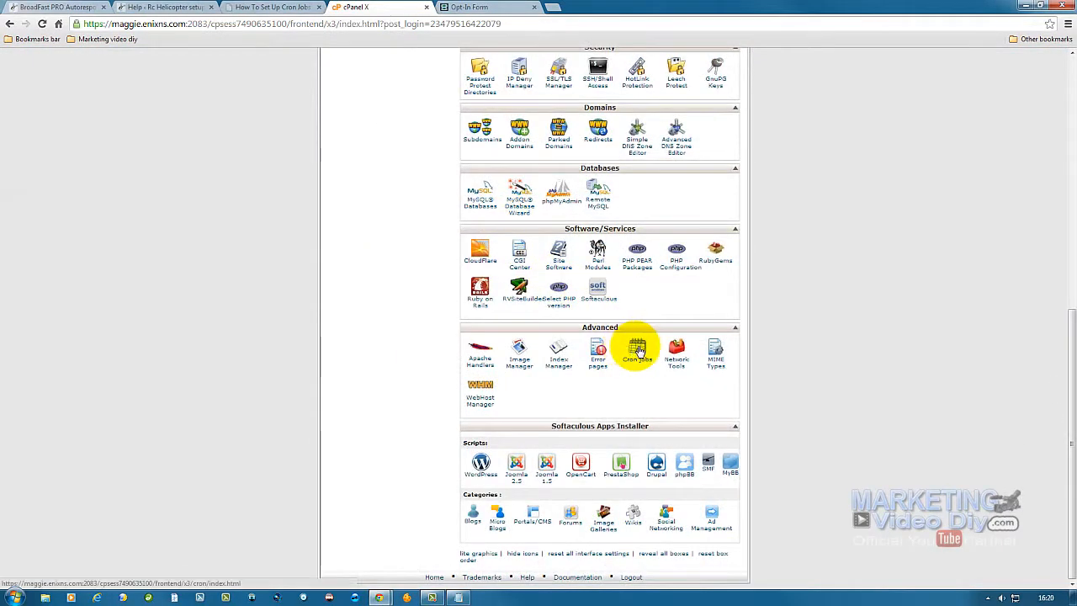
{"action": "left_click", "coordinate": [635, 348]}
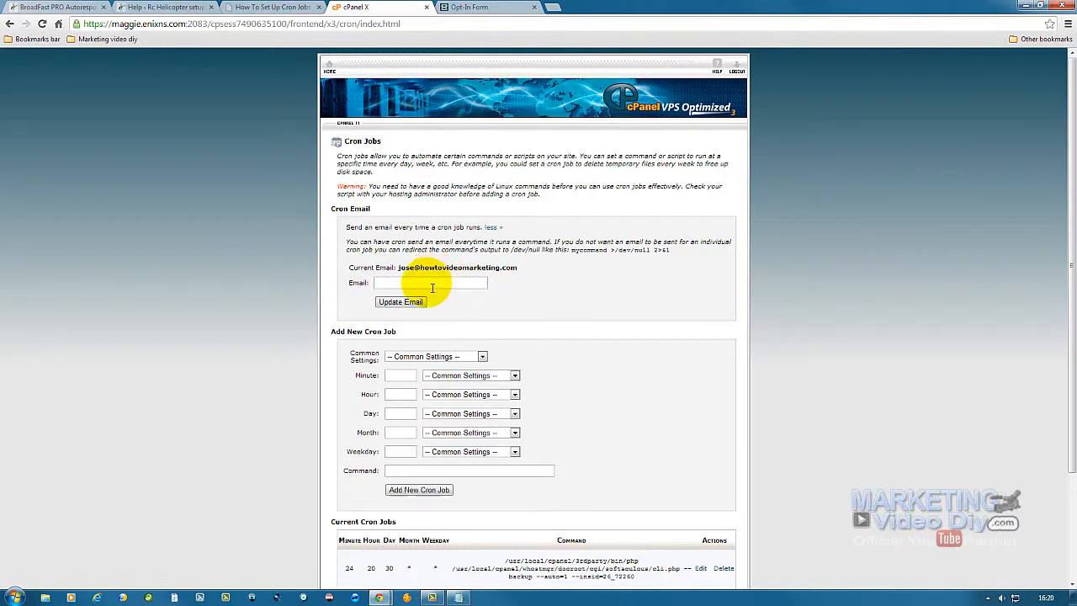
{"action": "left_click", "coordinate": [430, 283]}
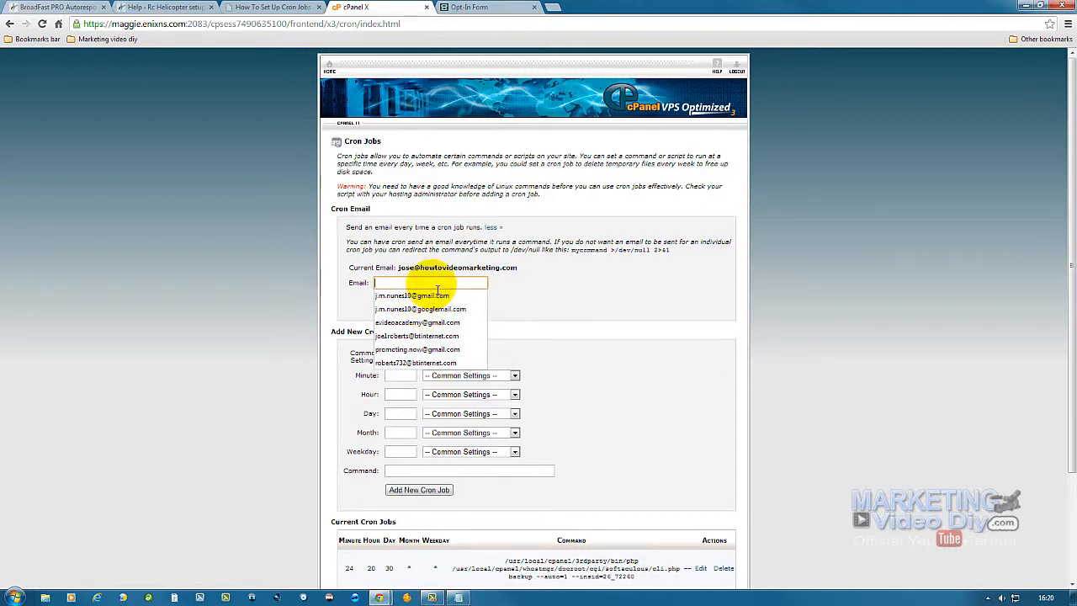
Copy the site's admin e-mail address from WordPress General Settings
{"action": "left_click", "coordinate": [54, 7]}
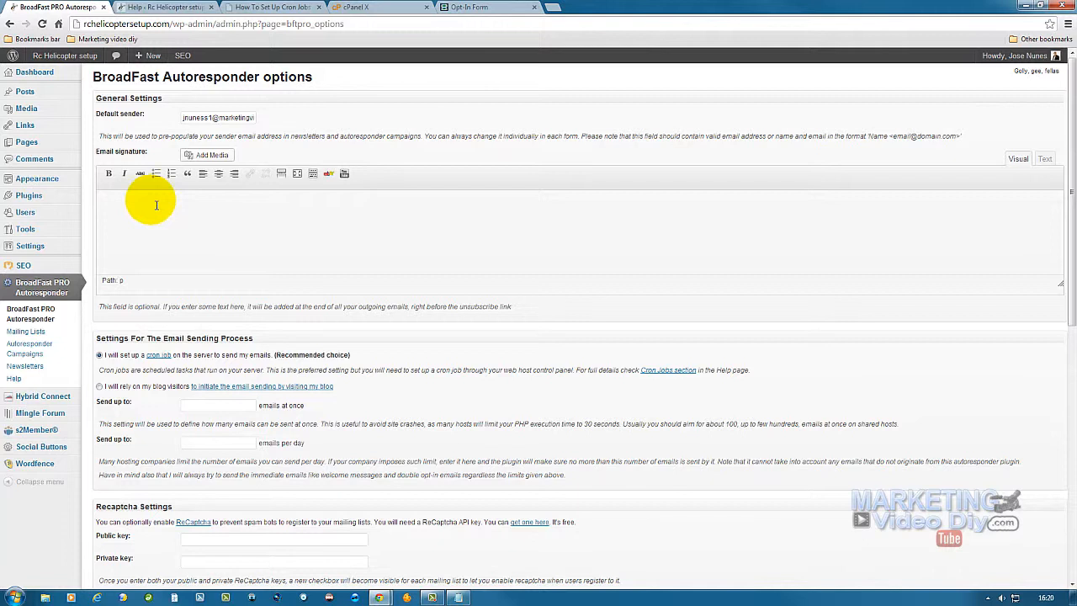
{"action": "mouse_move", "coordinate": [23, 212]}
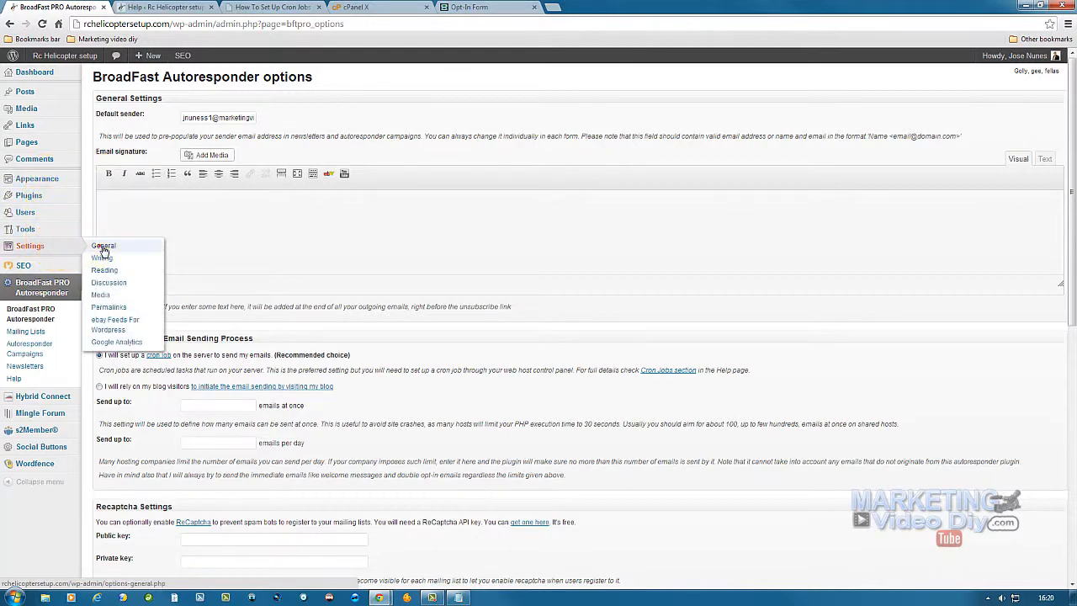
{"action": "left_click", "coordinate": [102, 246]}
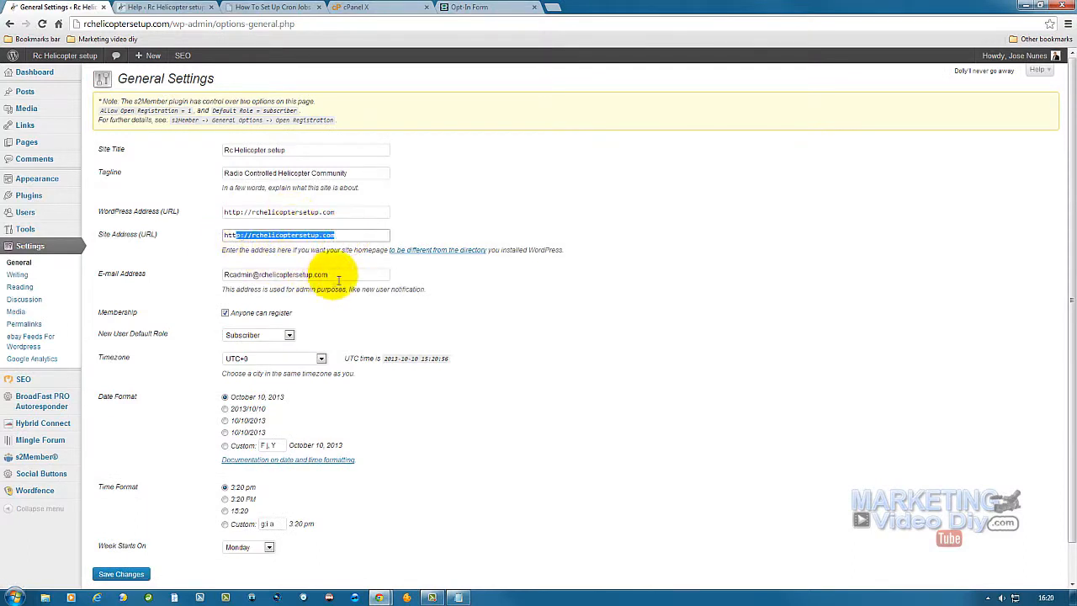
{"action": "right_click", "coordinate": [307, 272]}
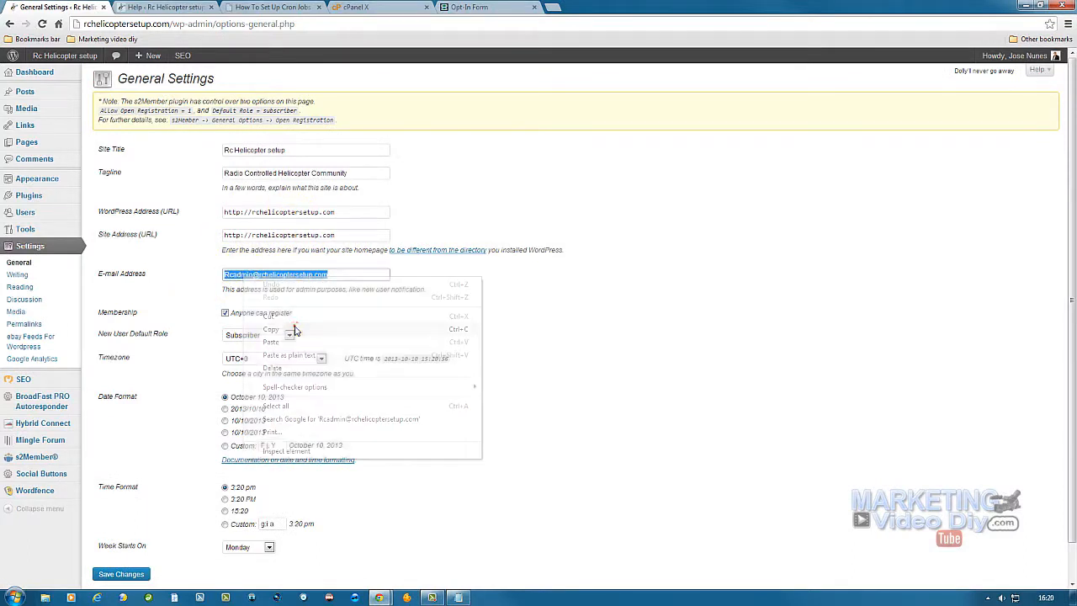
{"action": "left_click", "coordinate": [269, 7]}
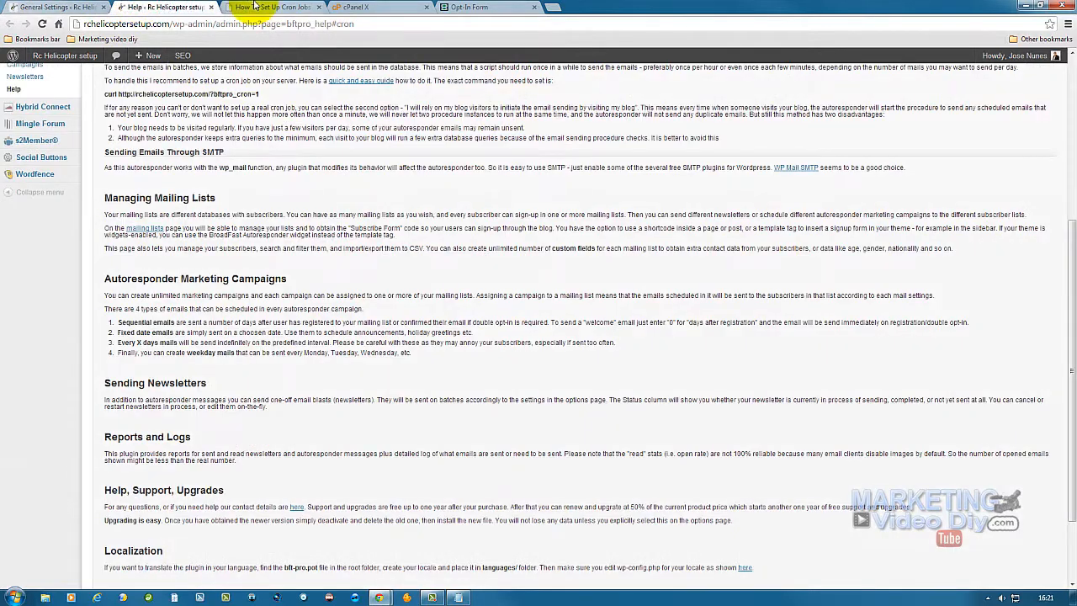
Copy the example cron command from the calendarscripts.info tutorial
{"action": "left_click", "coordinate": [269, 7]}
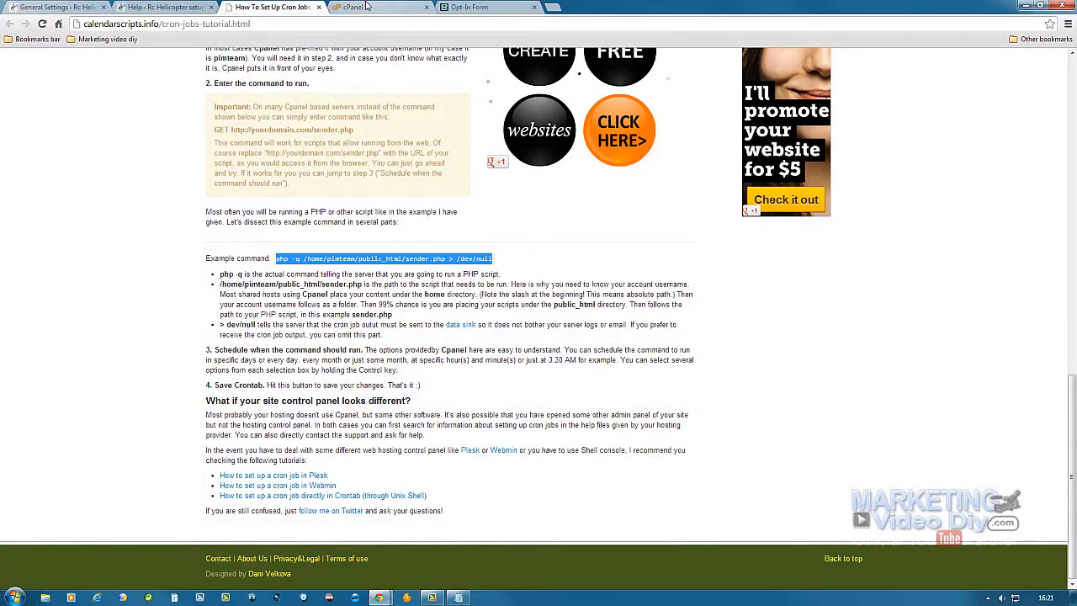
{"action": "right_click", "coordinate": [429, 283]}
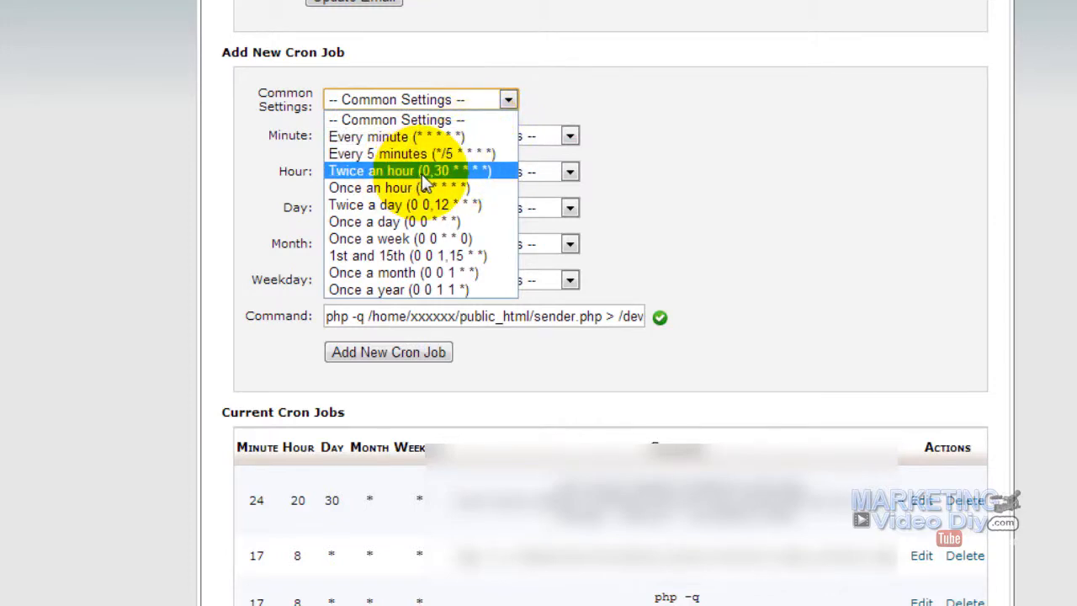
{"action": "mouse_move", "coordinate": [412, 187]}
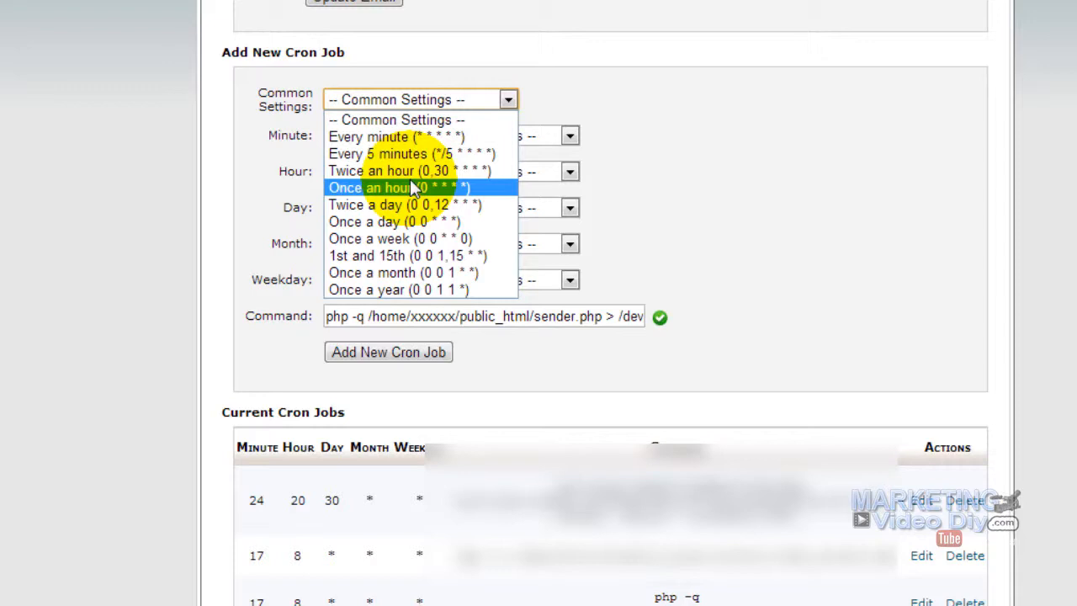
{"action": "mouse_move", "coordinate": [411, 171]}
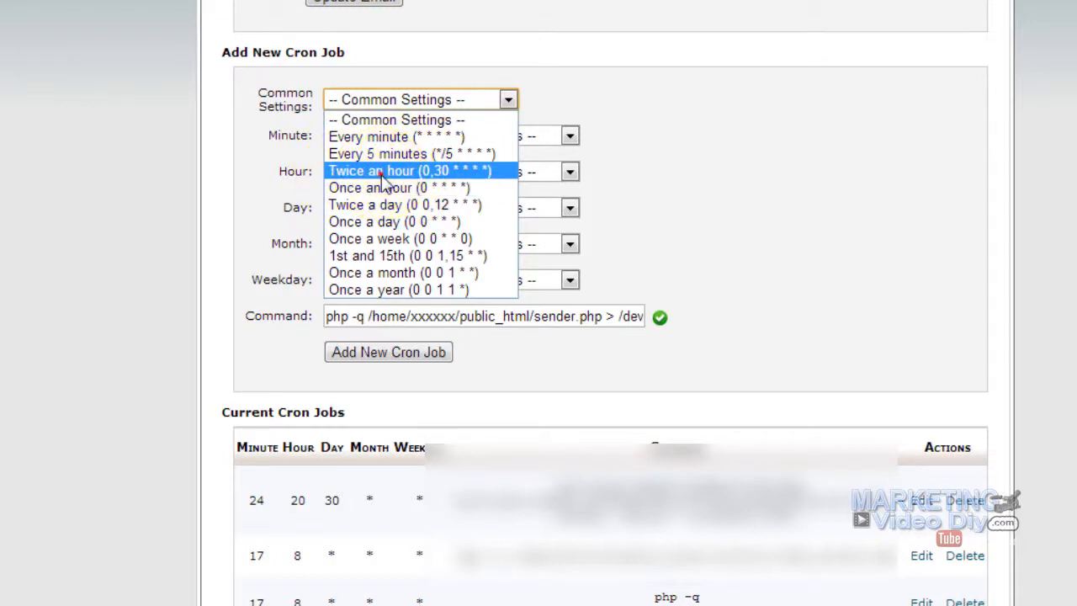
Add the sender.php cron job with the 'Twice an hour' schedule preset
{"action": "left_click", "coordinate": [412, 170]}
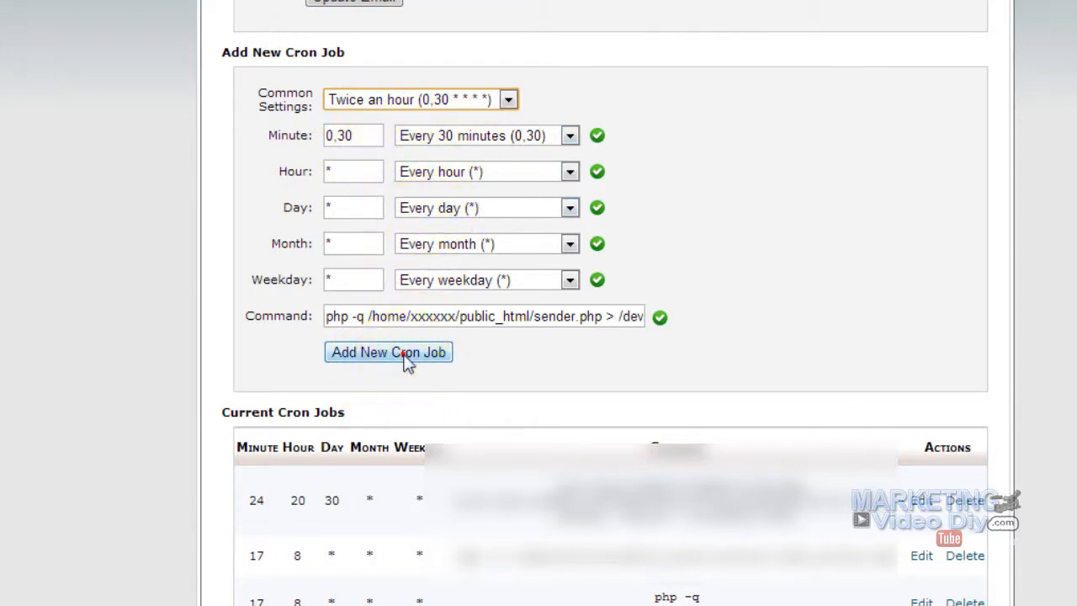
{"action": "left_click", "coordinate": [386, 352]}
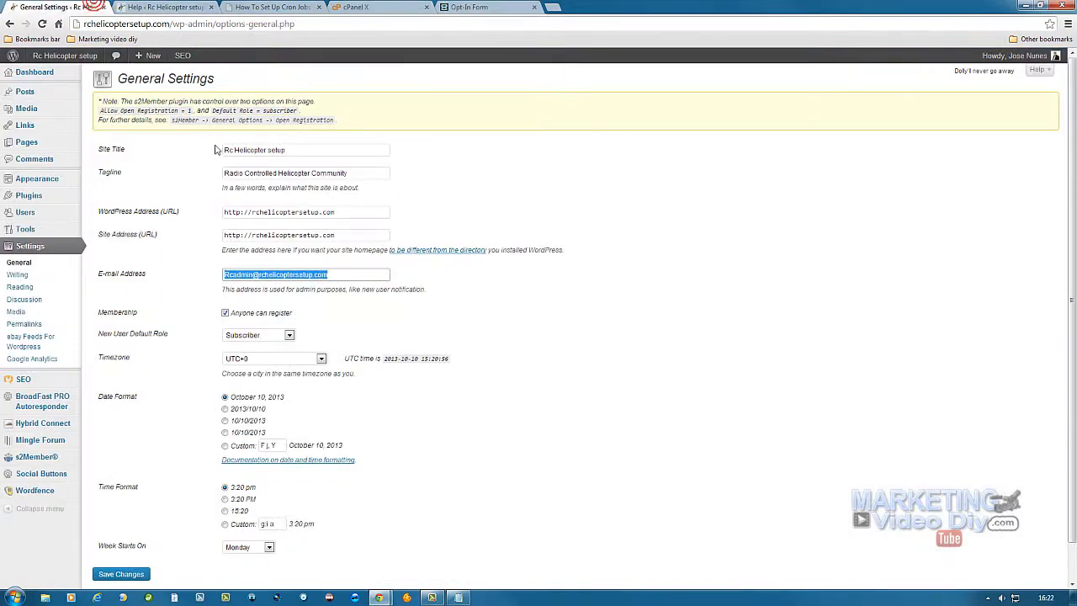
Review the email sending settings with the cron option selected, empty send limits and reCAPTCHA keys
{"action": "left_click", "coordinate": [42, 401]}
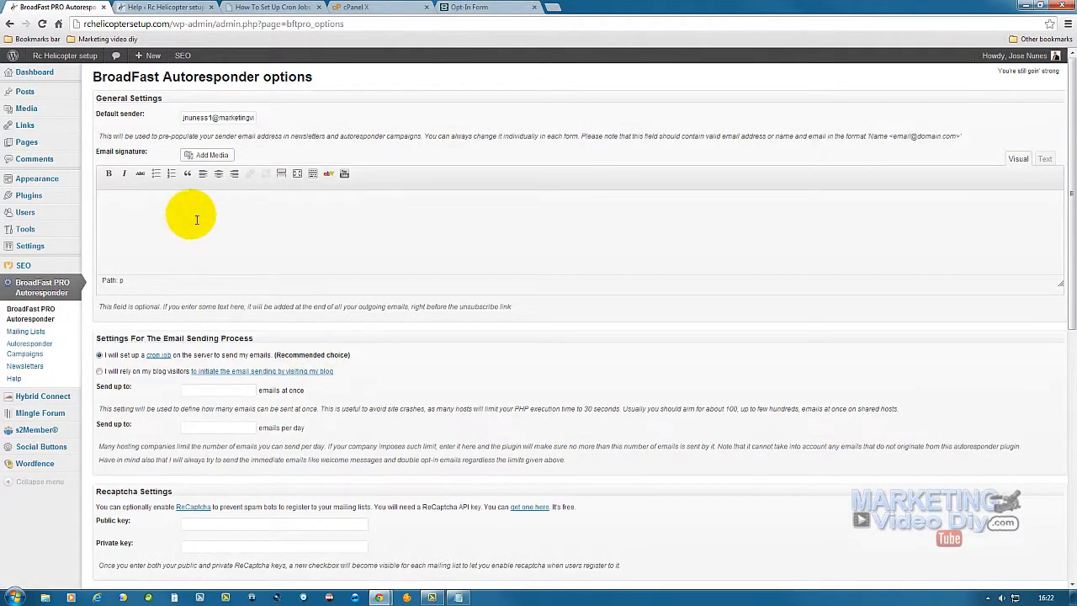
{"action": "scroll", "scroll_direction": "down", "scroll_amount": 3}
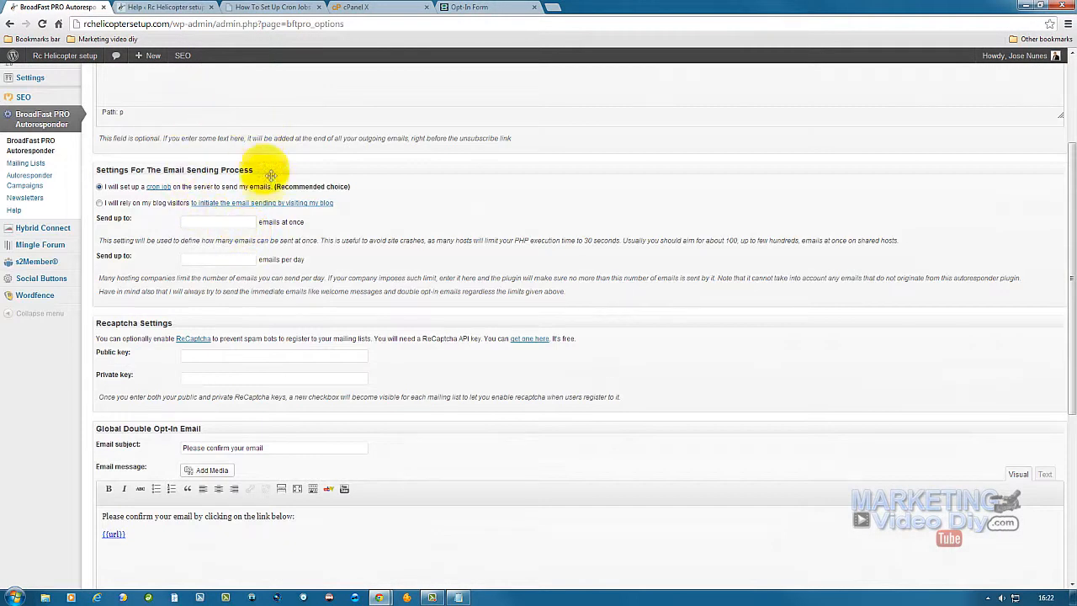
{"action": "mouse_move", "coordinate": [160, 222]}
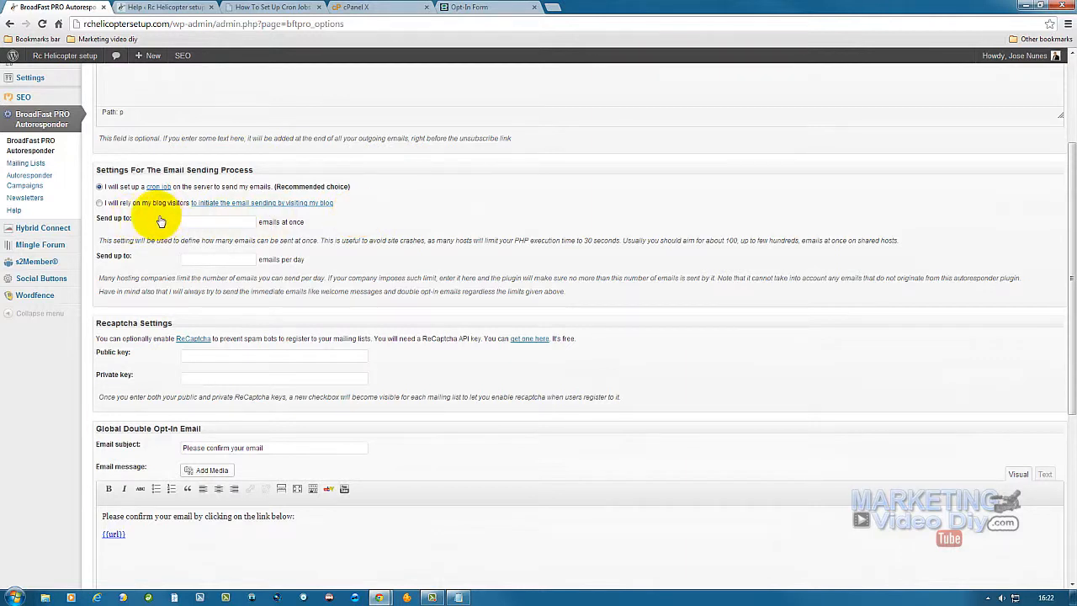
{"action": "mouse_move", "coordinate": [154, 233]}
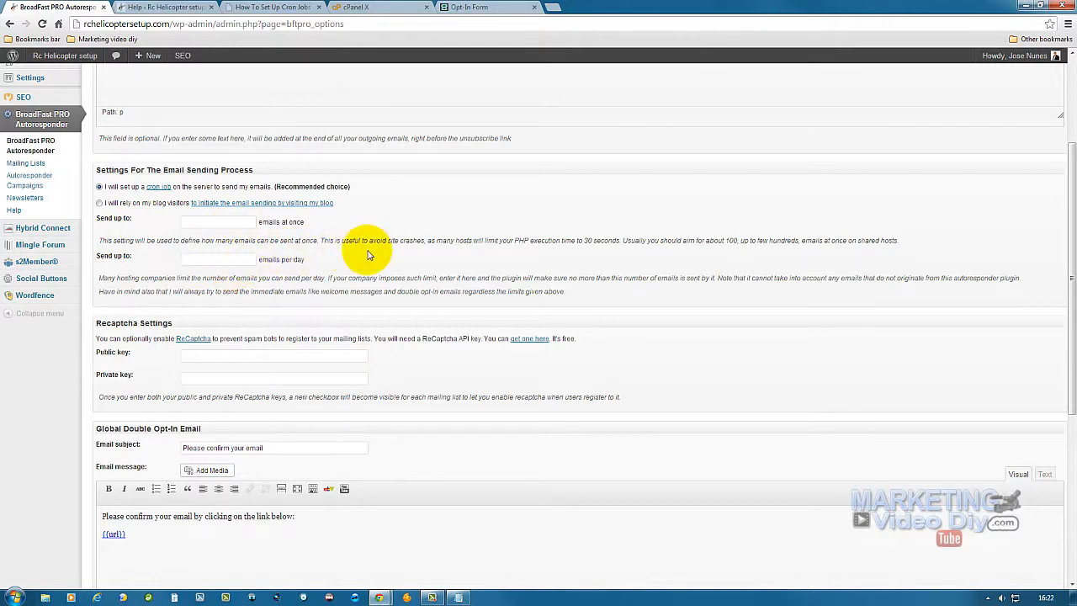
{"action": "mouse_move", "coordinate": [706, 245]}
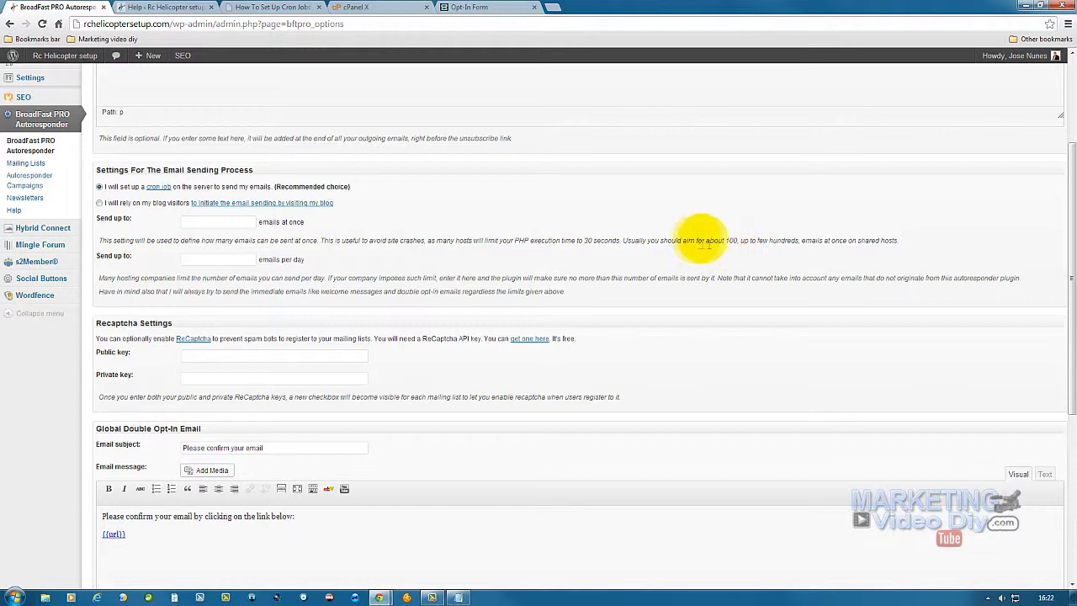
{"action": "mouse_move", "coordinate": [730, 244]}
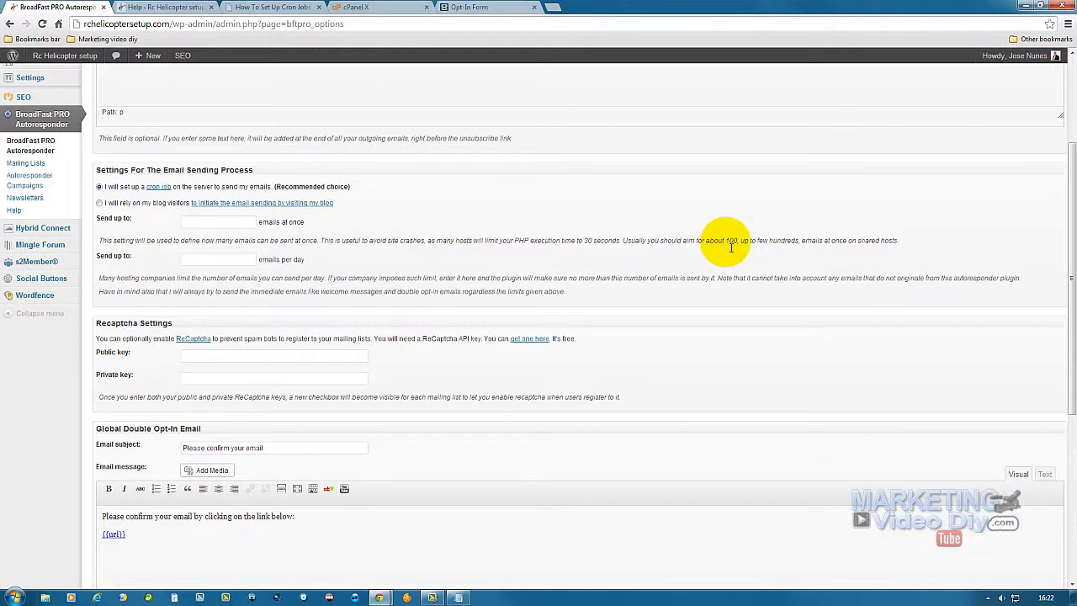
{"action": "mouse_move", "coordinate": [222, 234]}
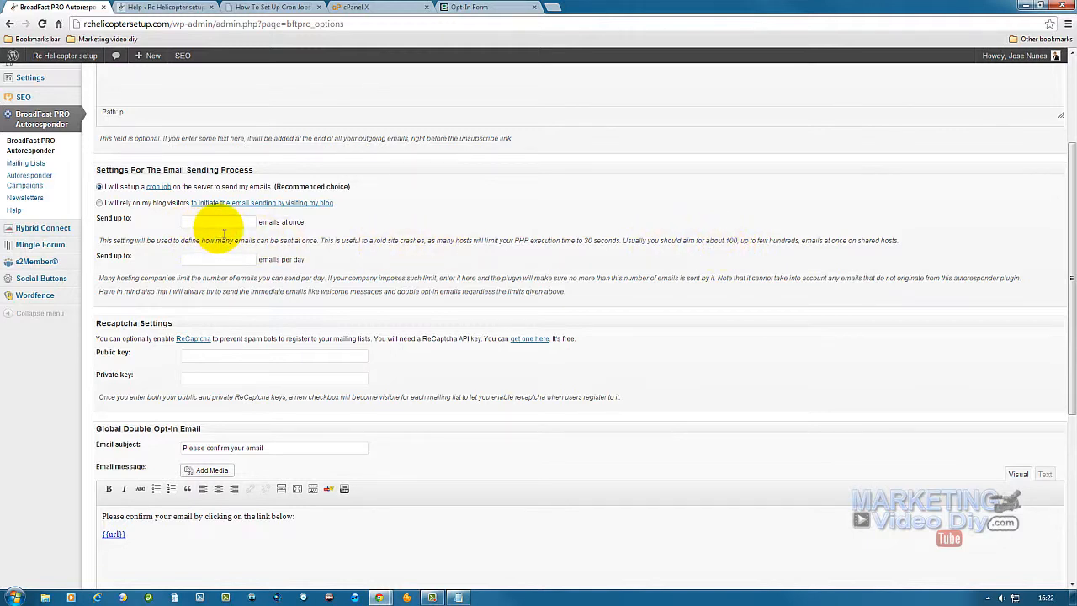
{"action": "mouse_move", "coordinate": [175, 262]}
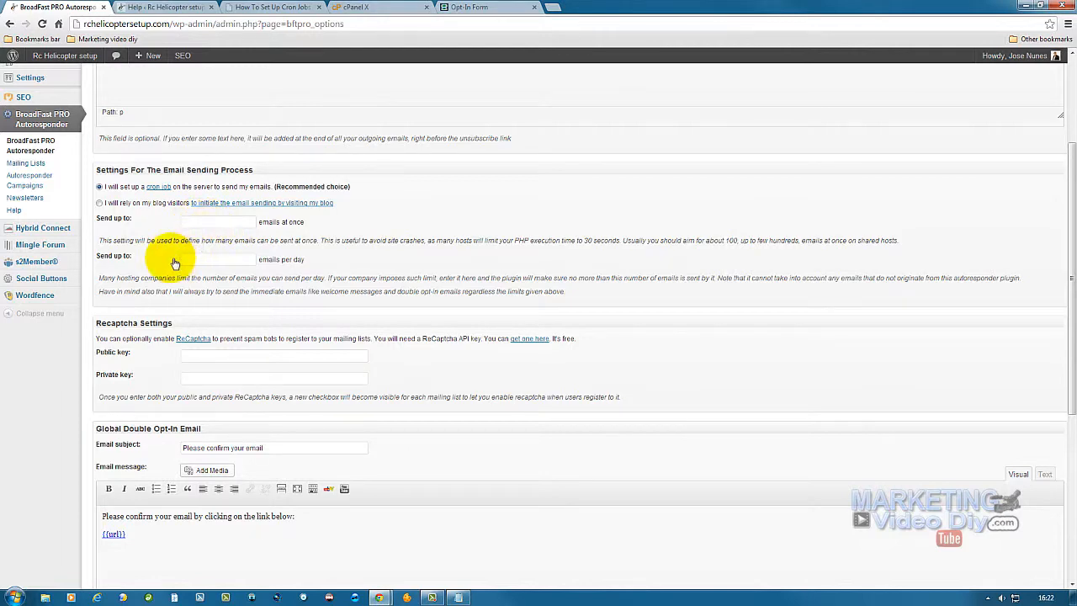
{"action": "scroll", "scroll_direction": "down", "scroll_amount": 3}
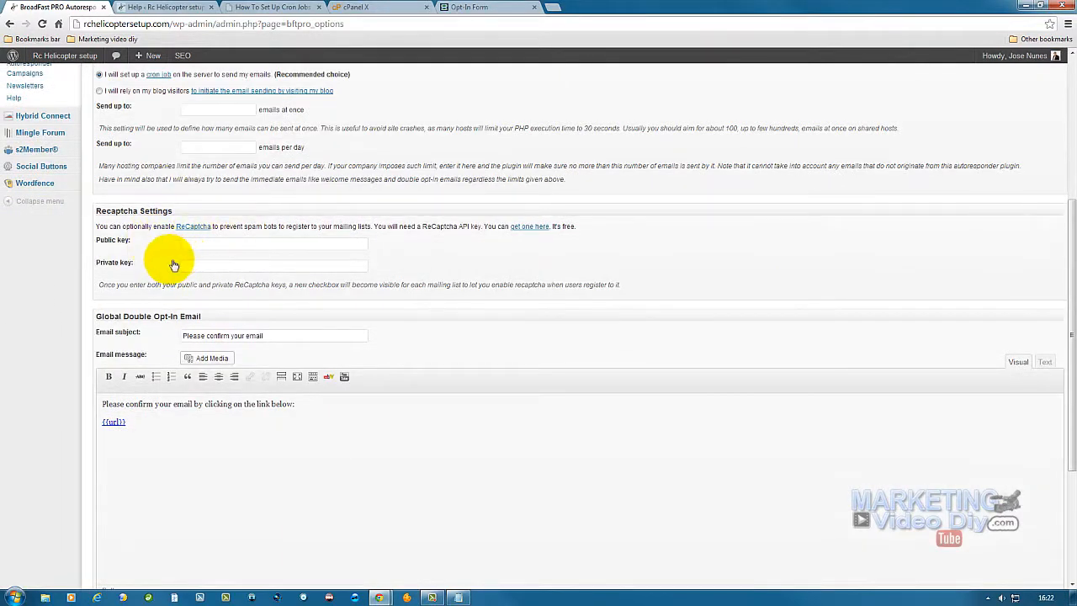
{"action": "mouse_move", "coordinate": [259, 246]}
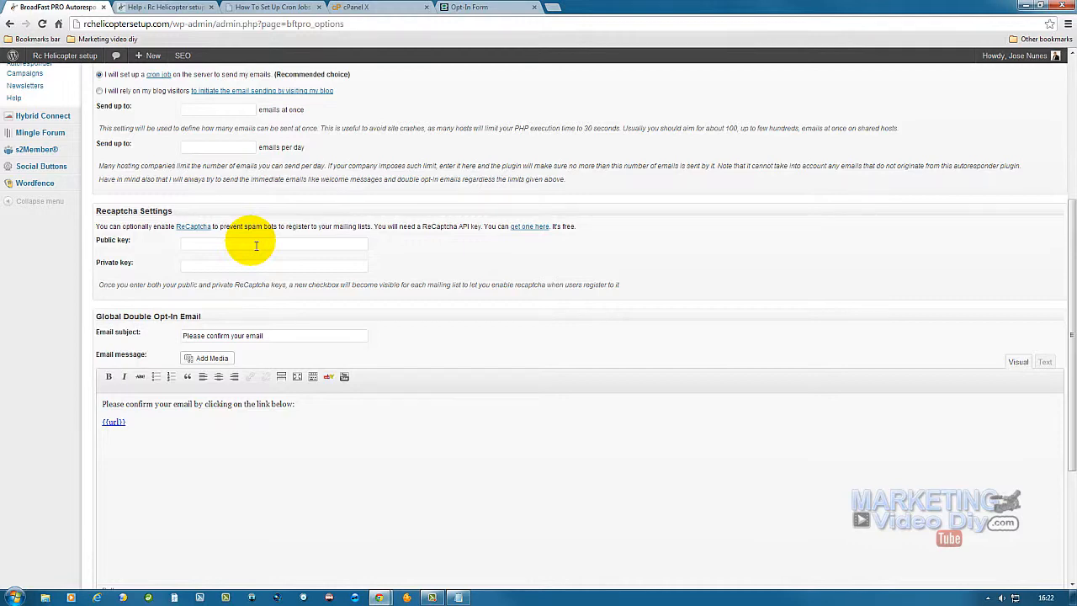
{"action": "mouse_move", "coordinate": [162, 275]}
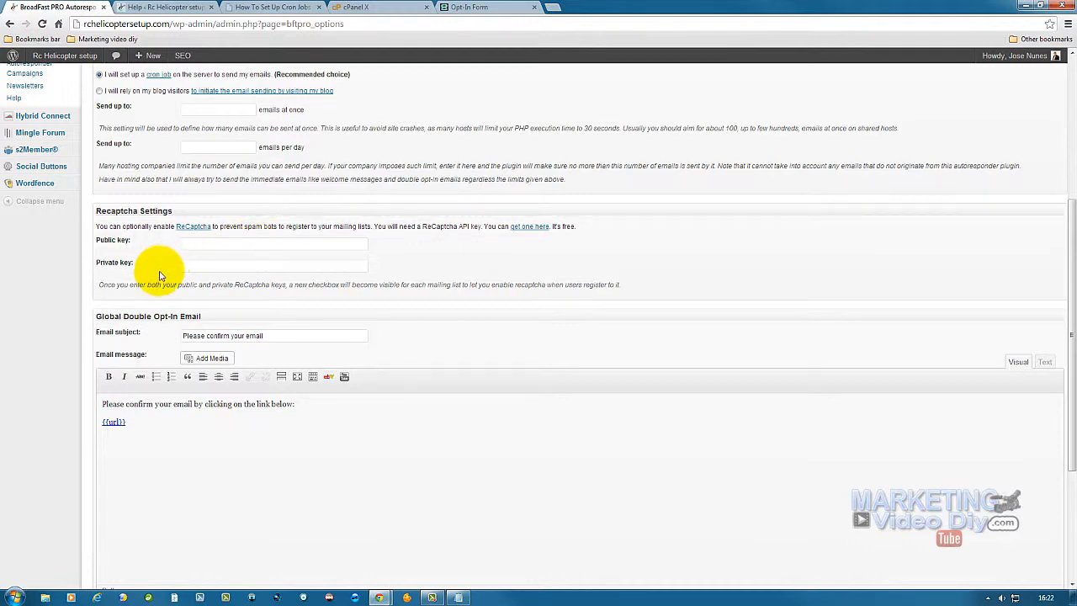
{"action": "scroll", "scroll_direction": "down", "scroll_amount": 3}
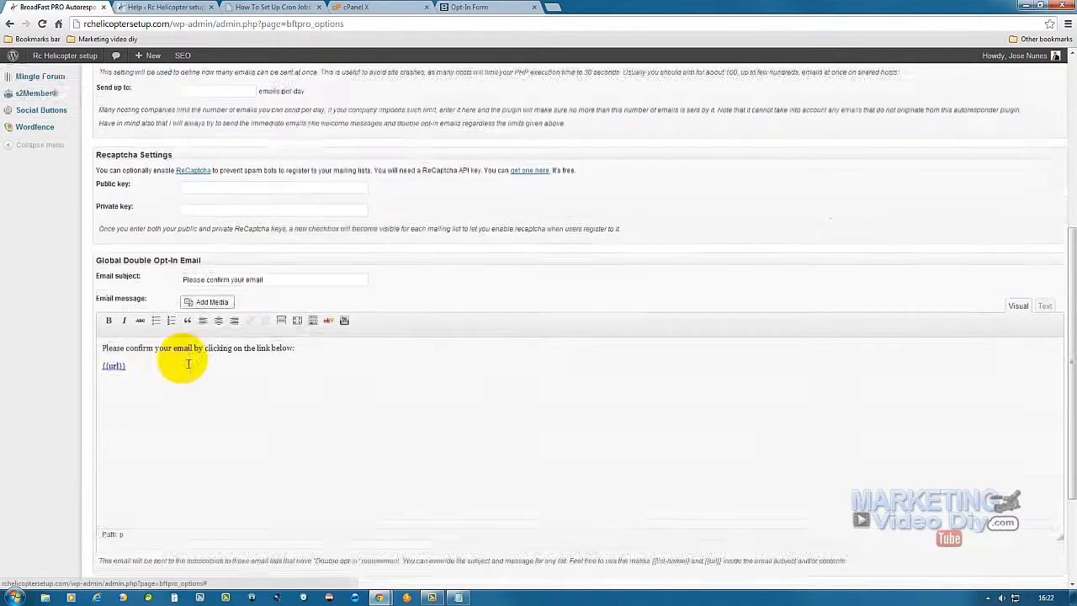
{"action": "scroll", "scroll_direction": "down", "scroll_amount": 3}
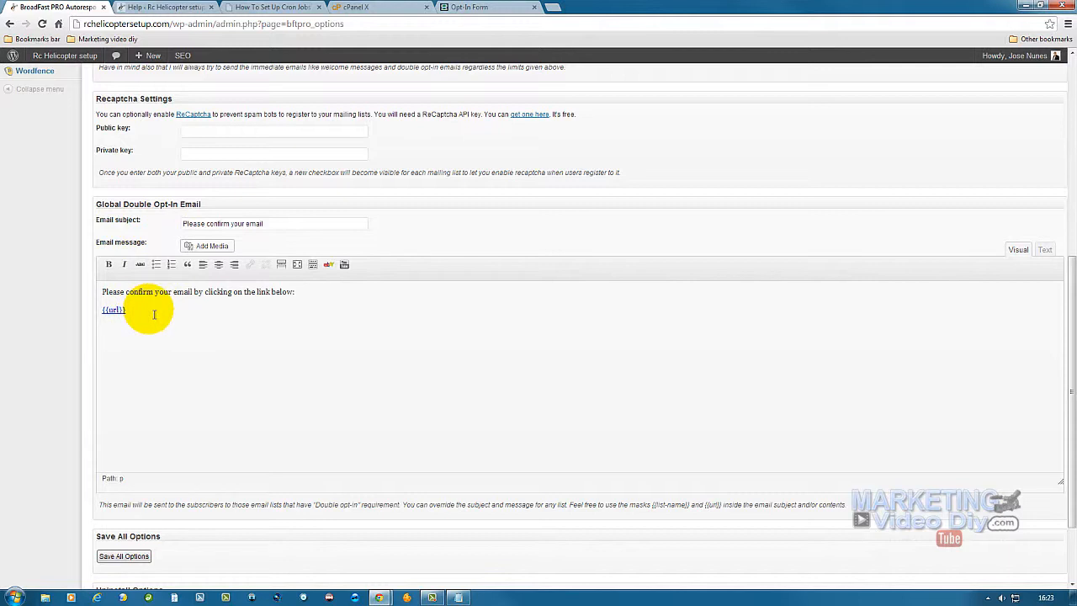
{"action": "mouse_move", "coordinate": [168, 299]}
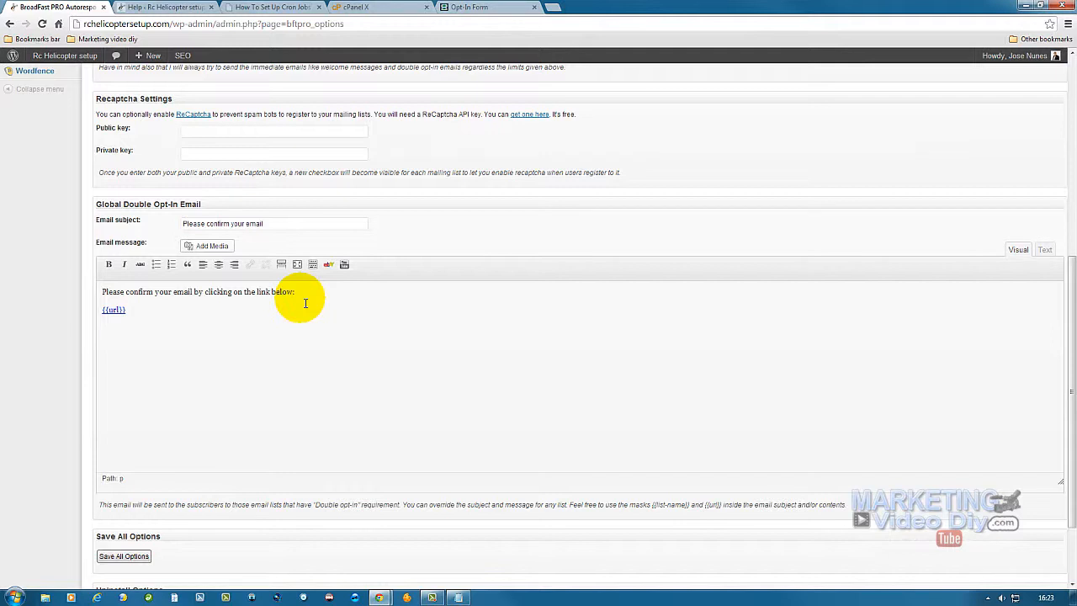
{"action": "mouse_move", "coordinate": [215, 319]}
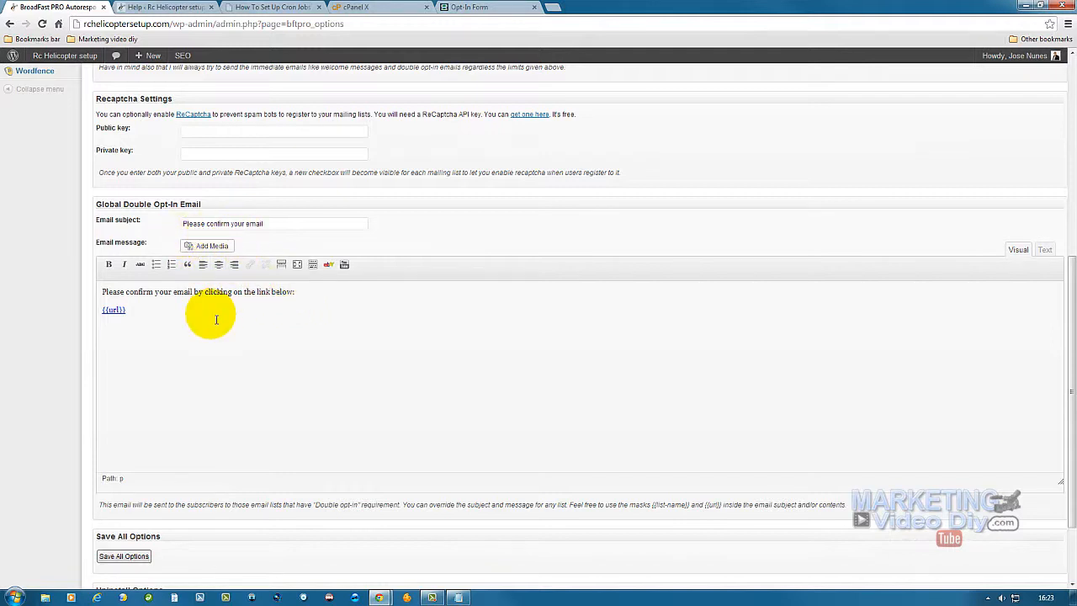
{"action": "scroll", "scroll_direction": "down", "scroll_amount": 3}
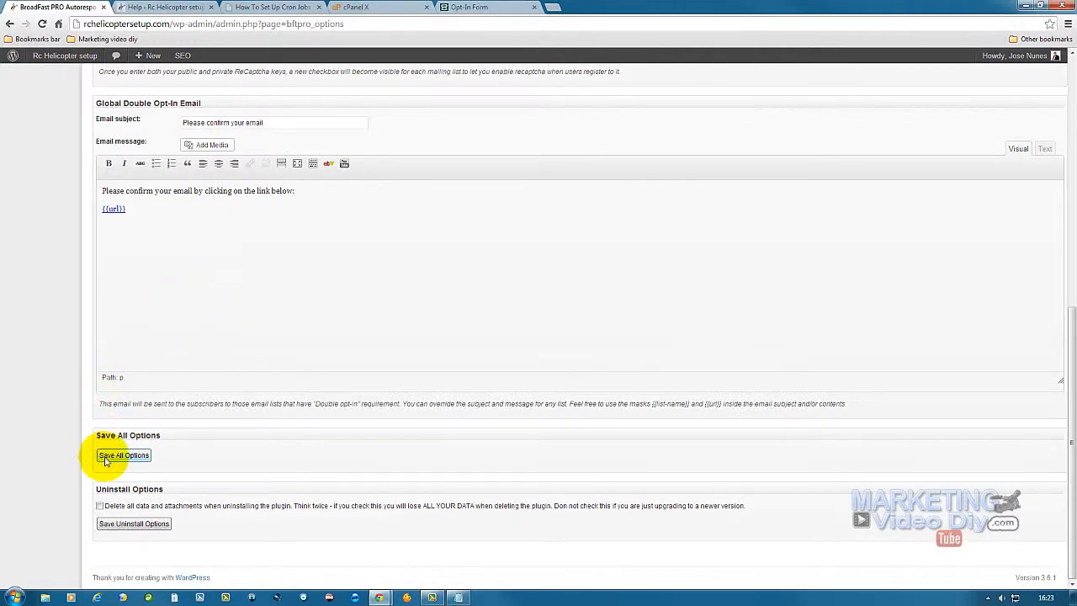
Save all BroadFast options, returning the page to General Settings
{"action": "left_click", "coordinate": [124, 454]}
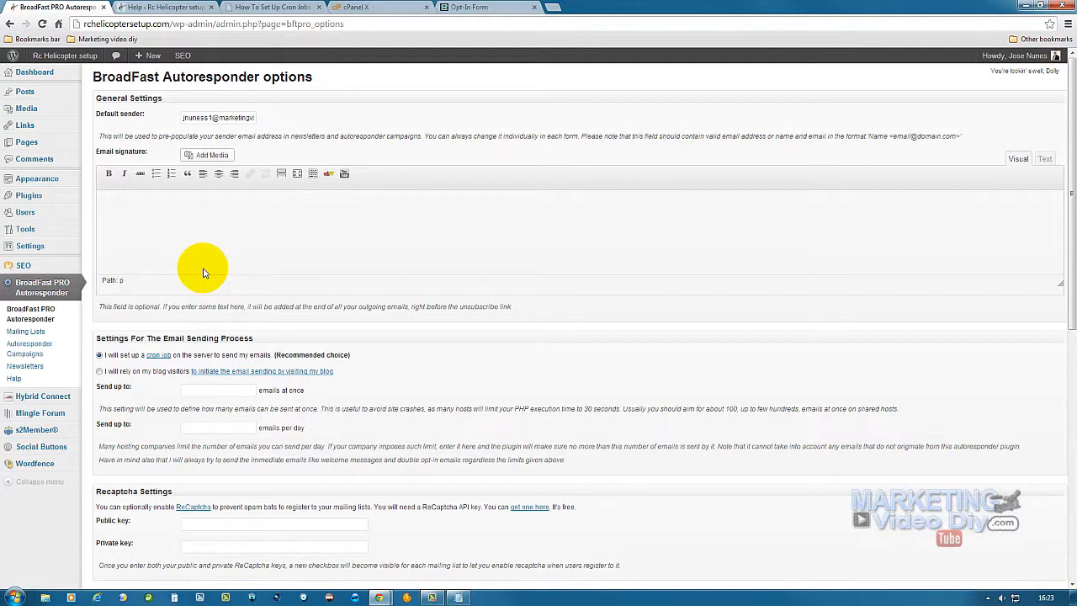
{"action": "mouse_move", "coordinate": [97, 277]}
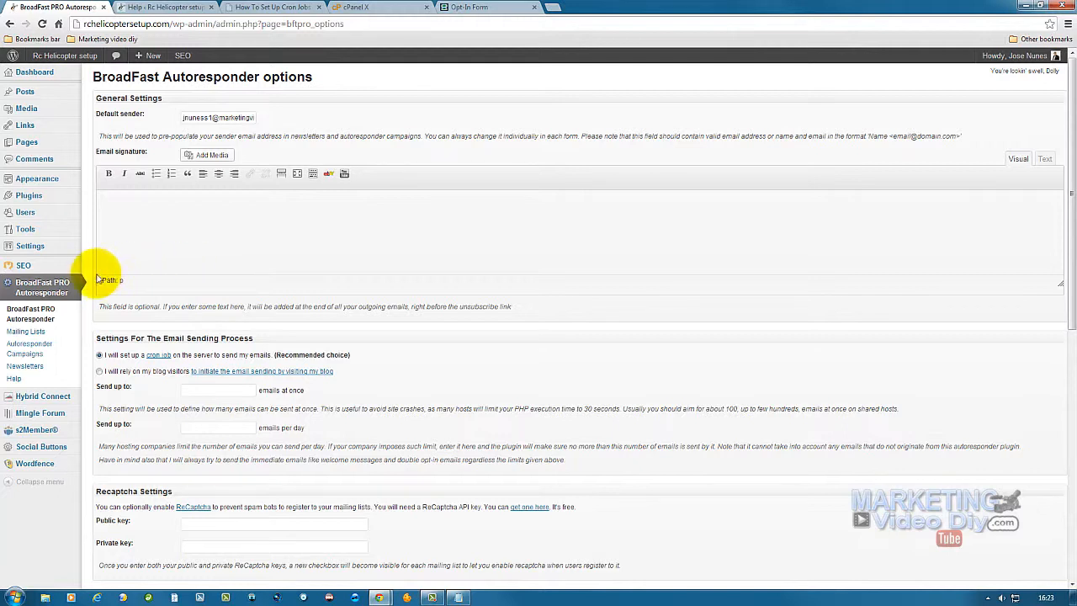
{"action": "mouse_move", "coordinate": [27, 332]}
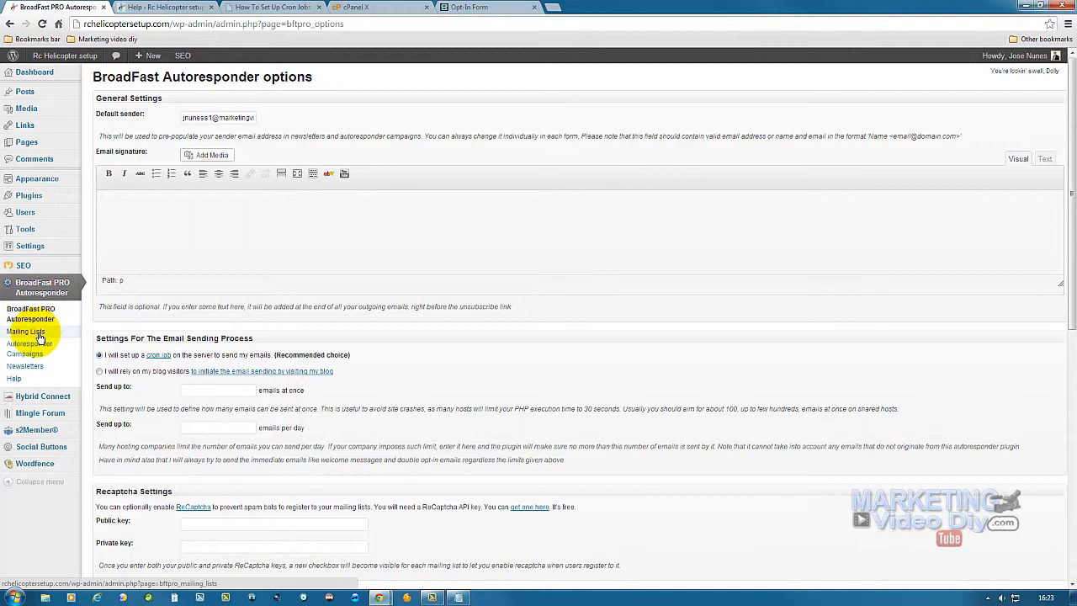